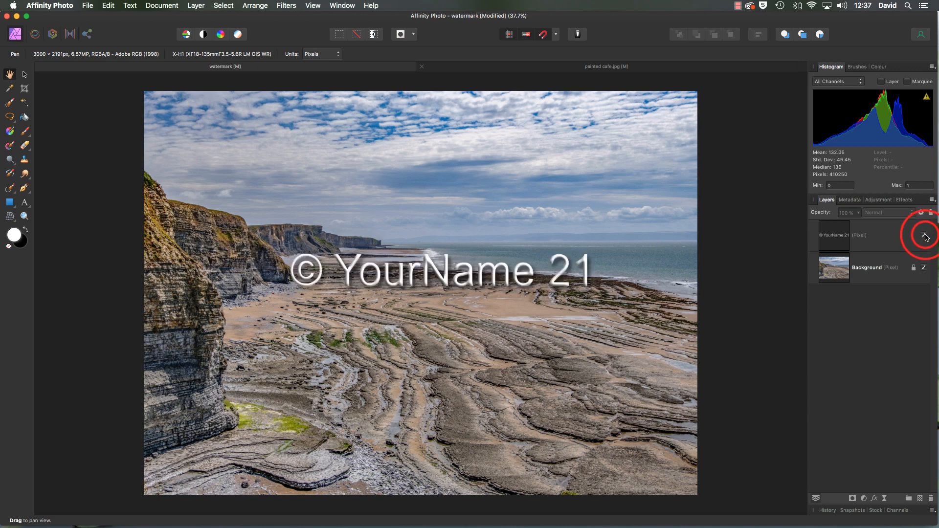
# - Create a new Photo 3R document, 5 × 3.5 in at 300 DPI, with a transparent background
pyautogui.click(925, 235)
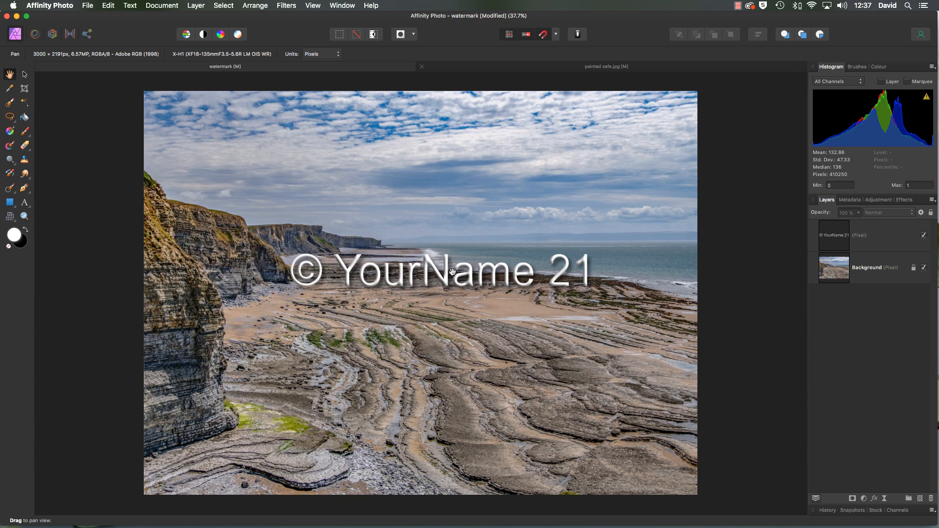
pyautogui.moveTo(295, 221)
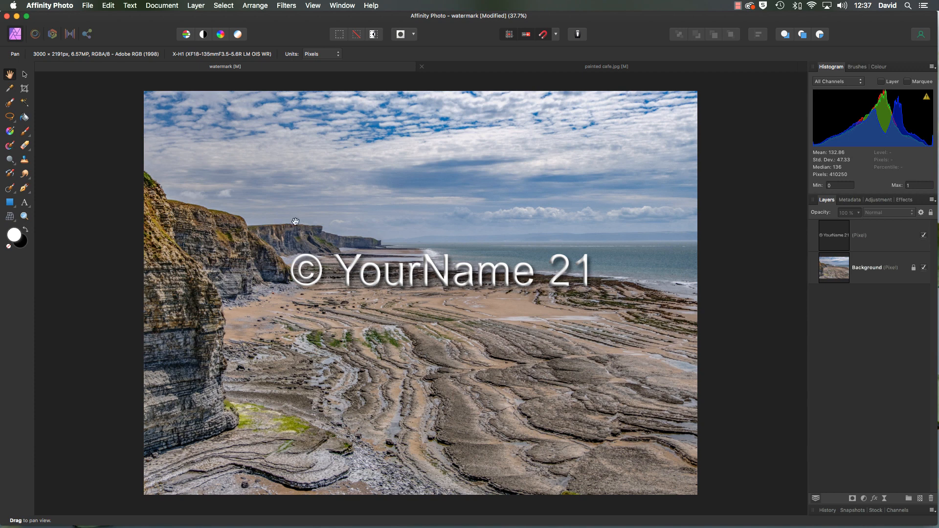
pyautogui.click(87, 6)
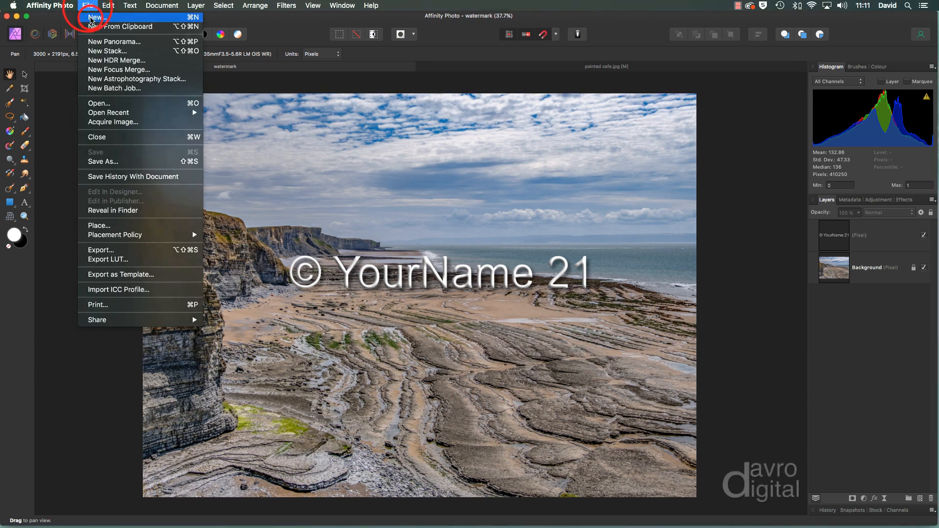
pyautogui.click(96, 17)
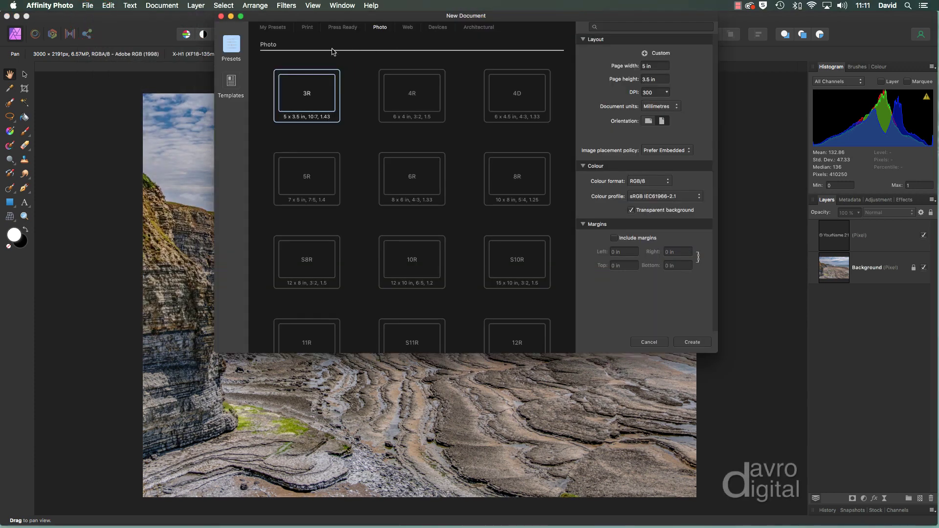
pyautogui.moveTo(310, 88)
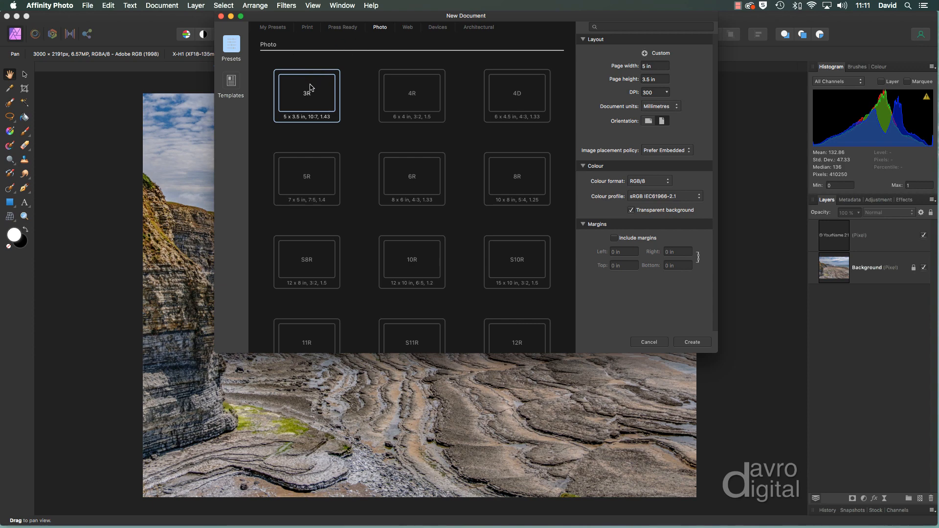
pyautogui.moveTo(289, 124)
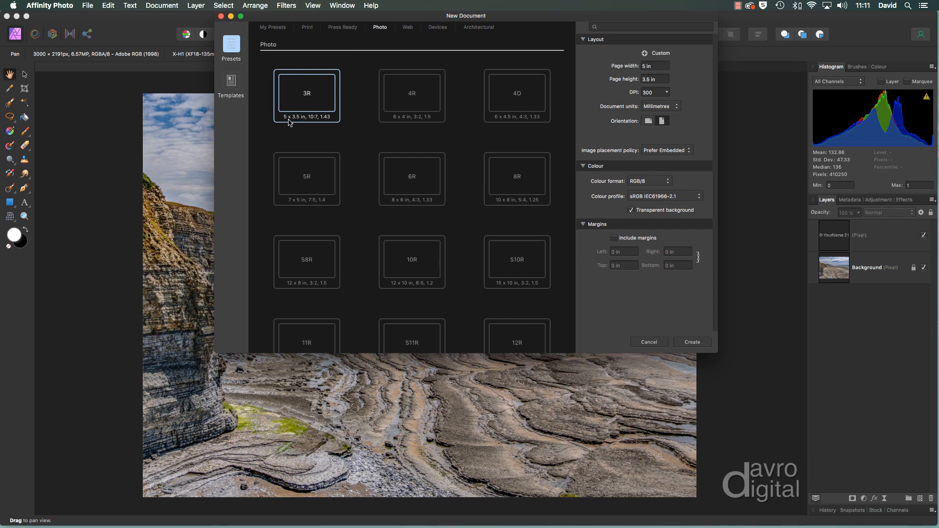
pyautogui.moveTo(640, 231)
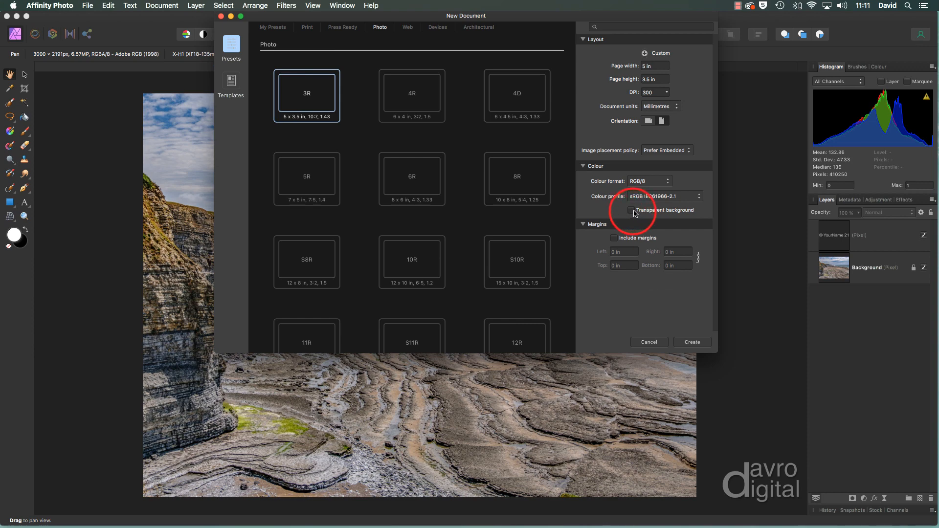
pyautogui.click(631, 210)
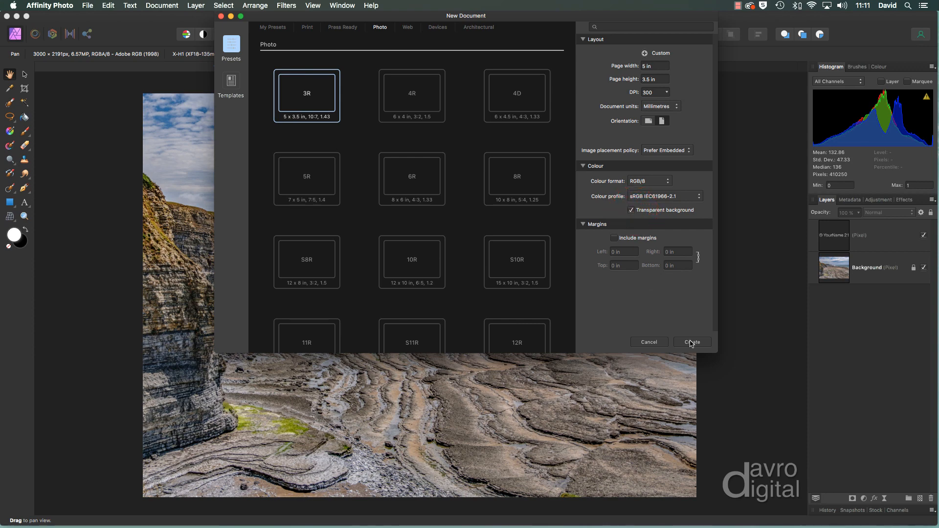
pyautogui.click(692, 343)
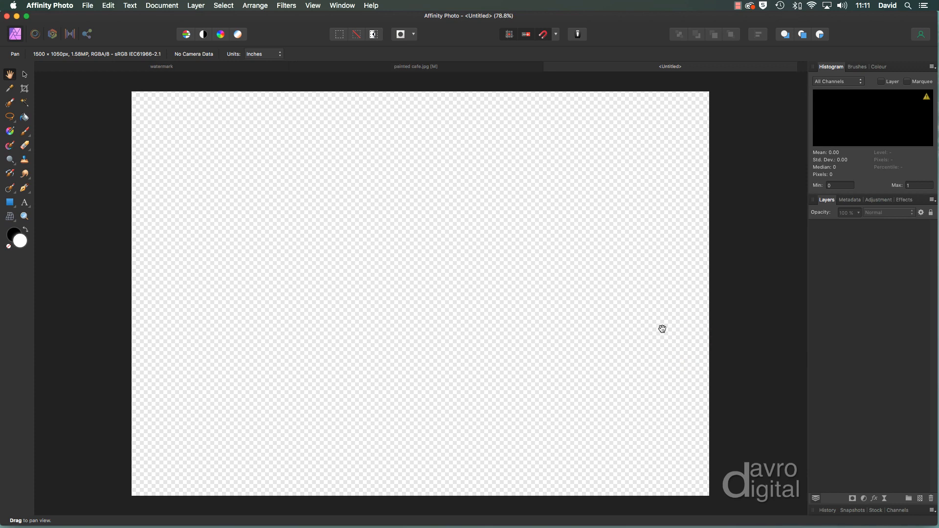
pyautogui.moveTo(870, 437)
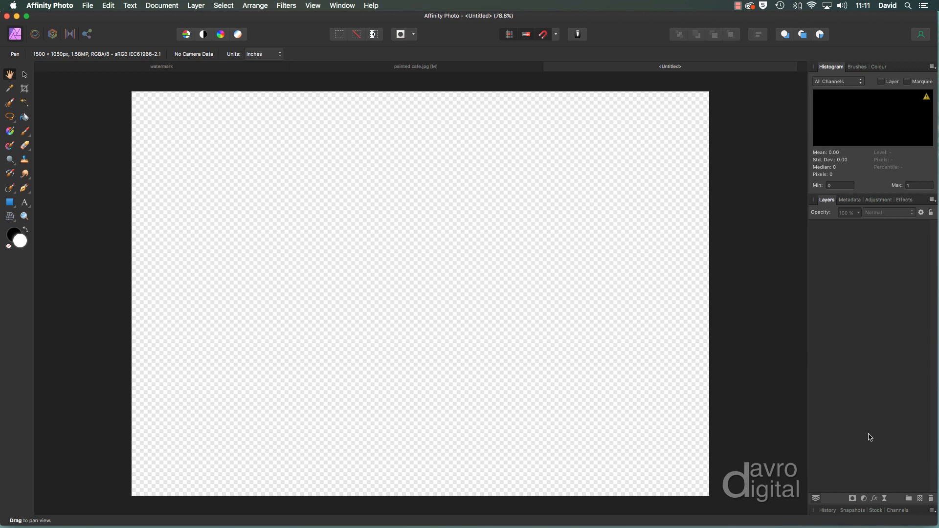
pyautogui.moveTo(919, 498)
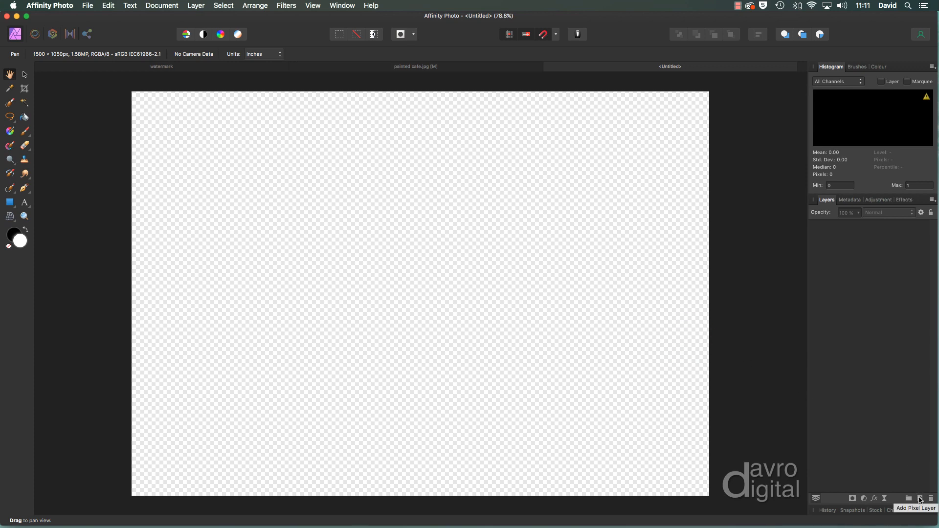
# - Add an empty pixel layer and fill it entirely with black
pyautogui.click(919, 498)
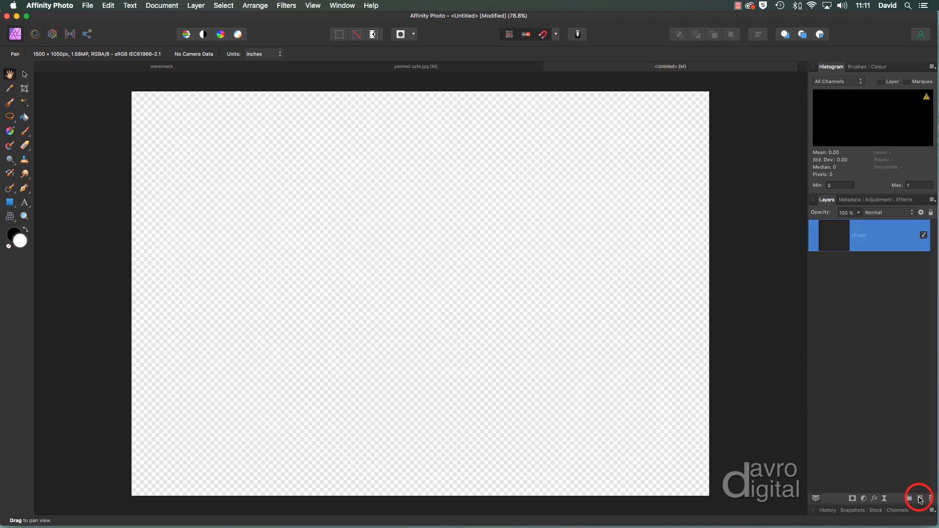
pyautogui.moveTo(31, 229)
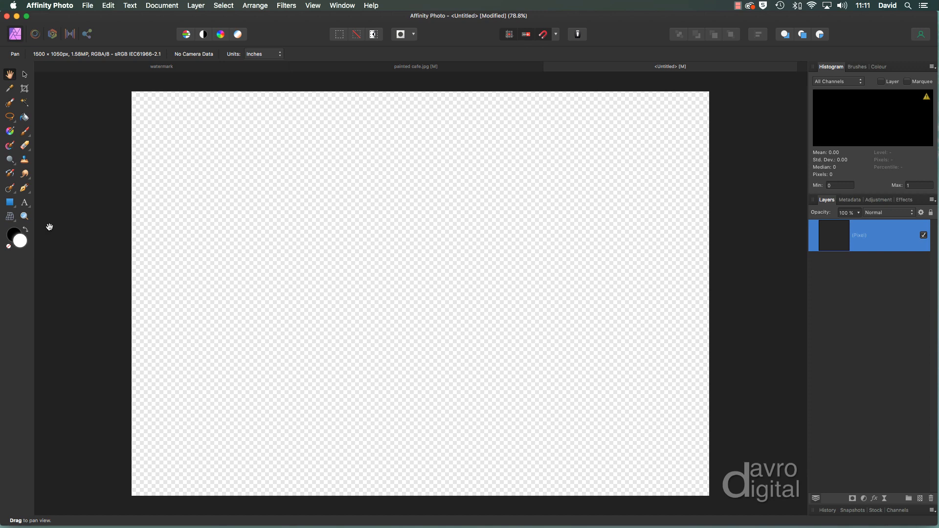
pyautogui.moveTo(18, 243)
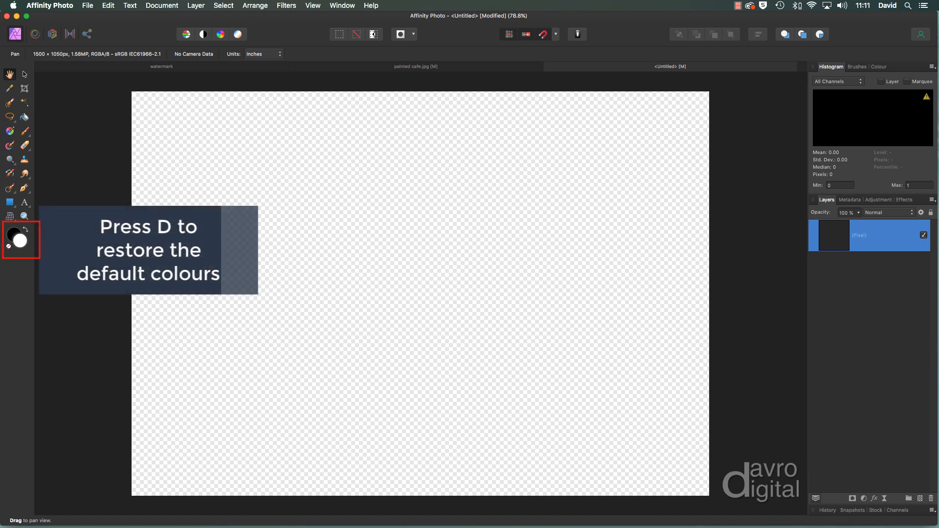
pyautogui.moveTo(110, 34)
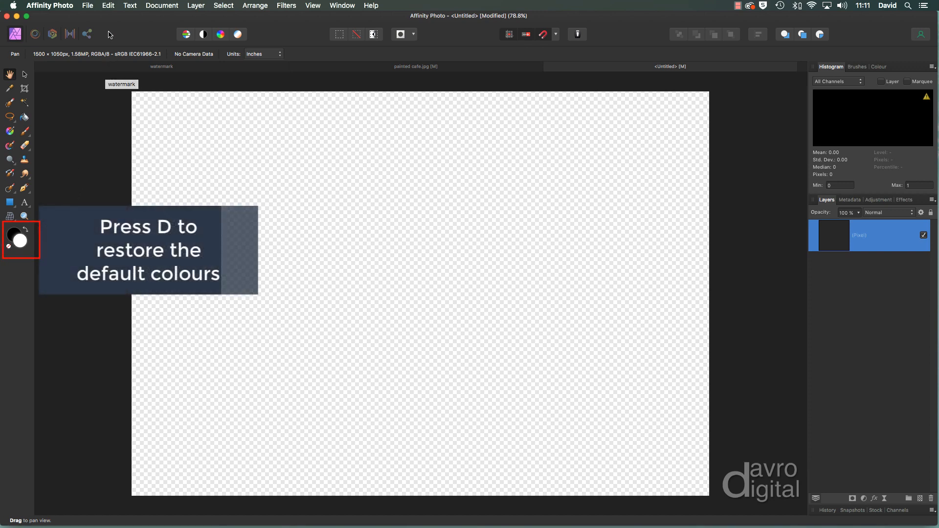
pyautogui.click(108, 6)
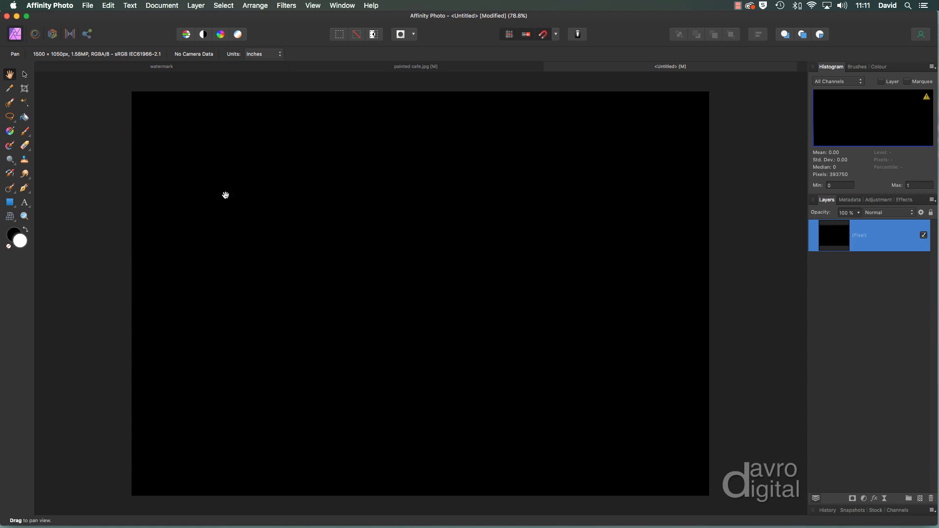
pyautogui.moveTo(207, 196)
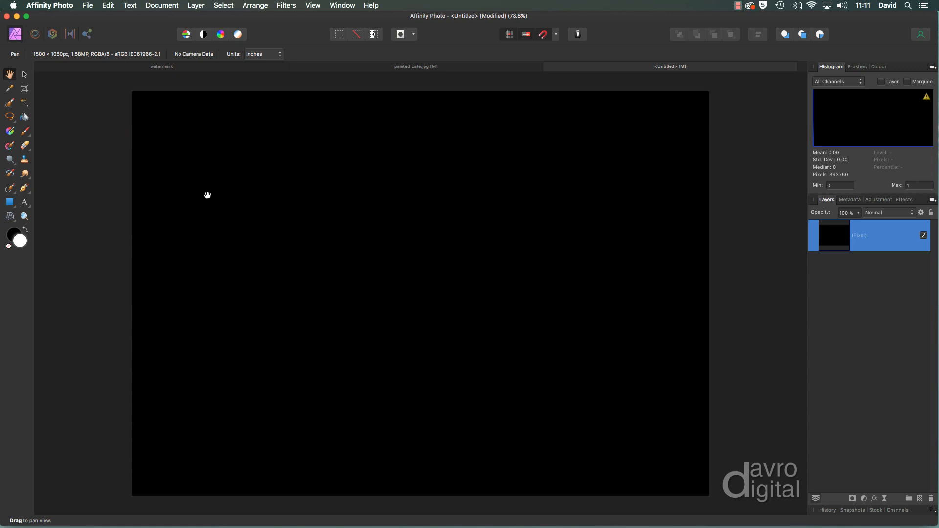
pyautogui.moveTo(24, 204)
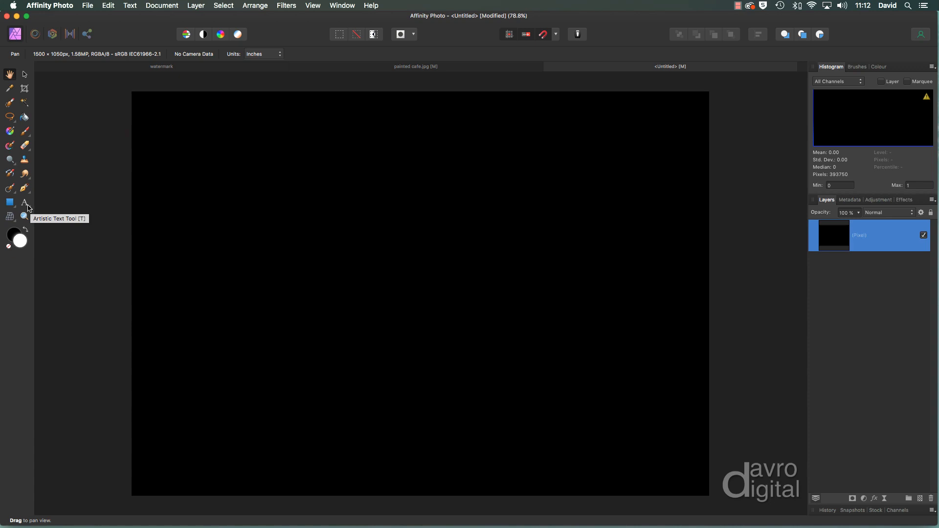
# - Add white Arial artistic text reading 'David' and move it toward the right of the canvas
pyautogui.click(23, 203)
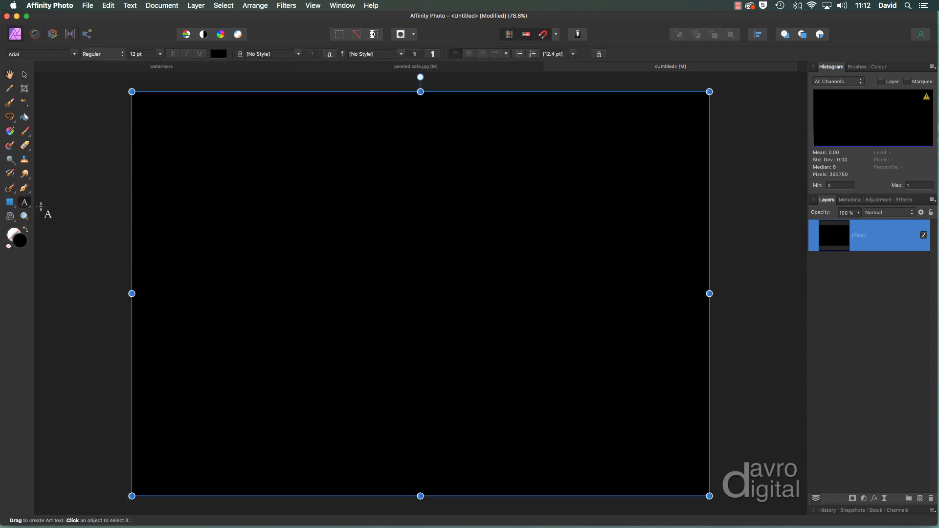
pyautogui.moveTo(218, 54)
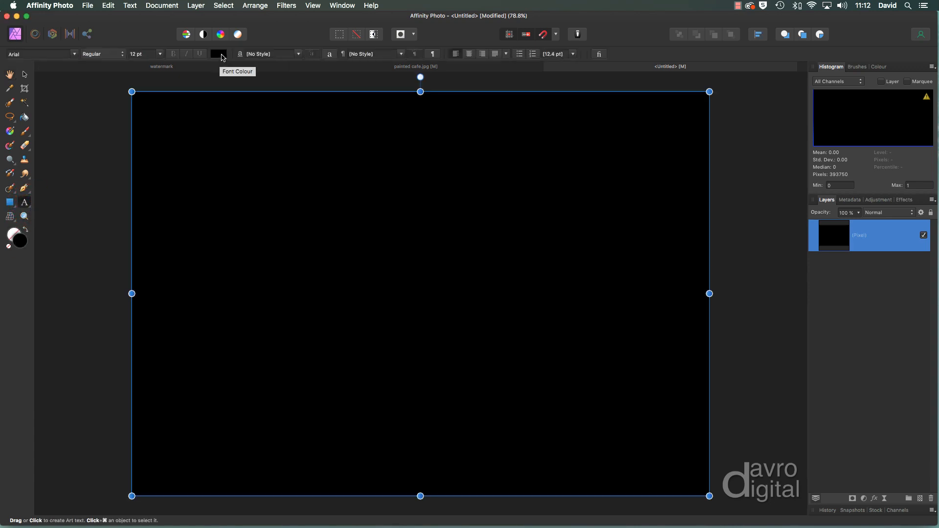
pyautogui.click(218, 53)
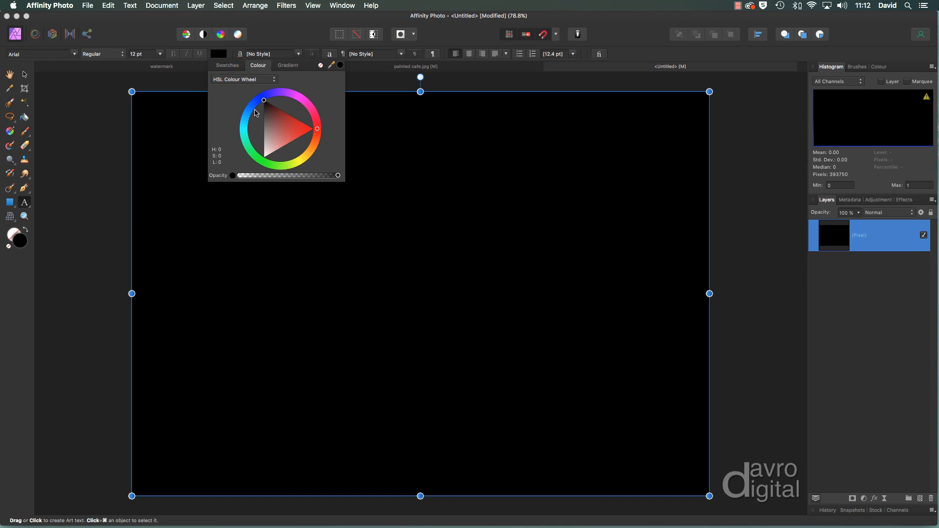
pyautogui.click(263, 159)
pyautogui.write('Dav')
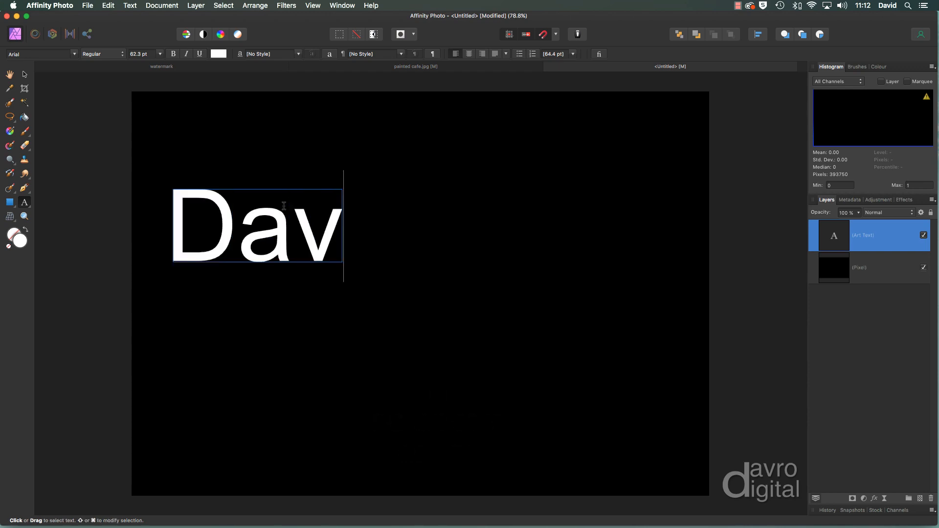
pyautogui.write('id')
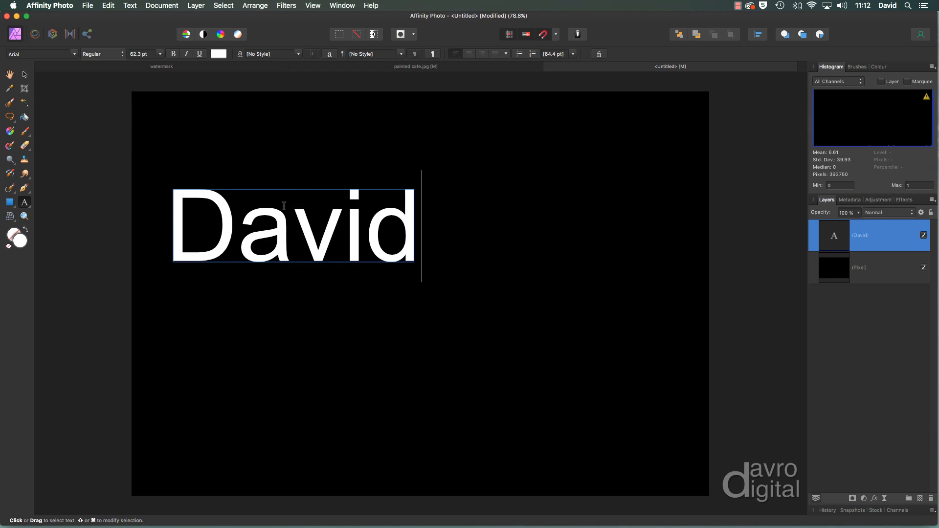
pyautogui.click(23, 73)
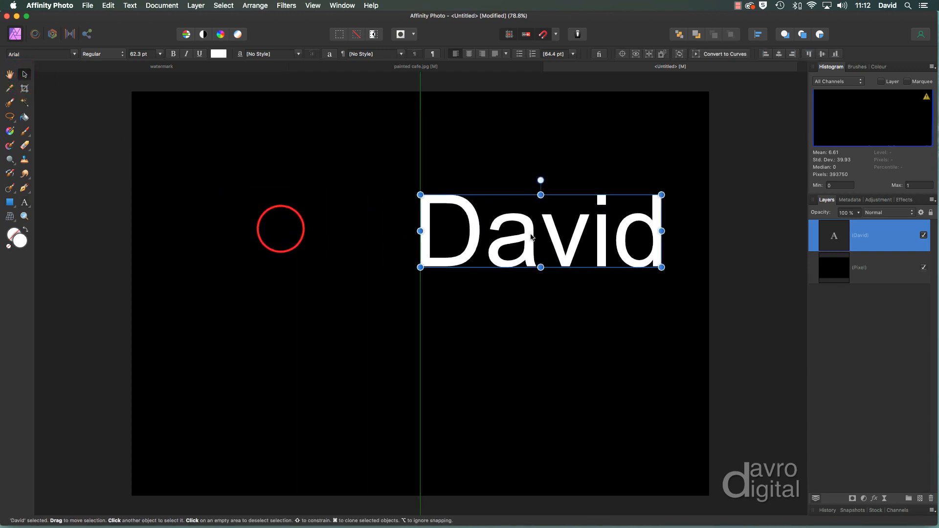
# - Reopen the 'David' text for editing with the Artistic Text Tool
pyautogui.click(25, 204)
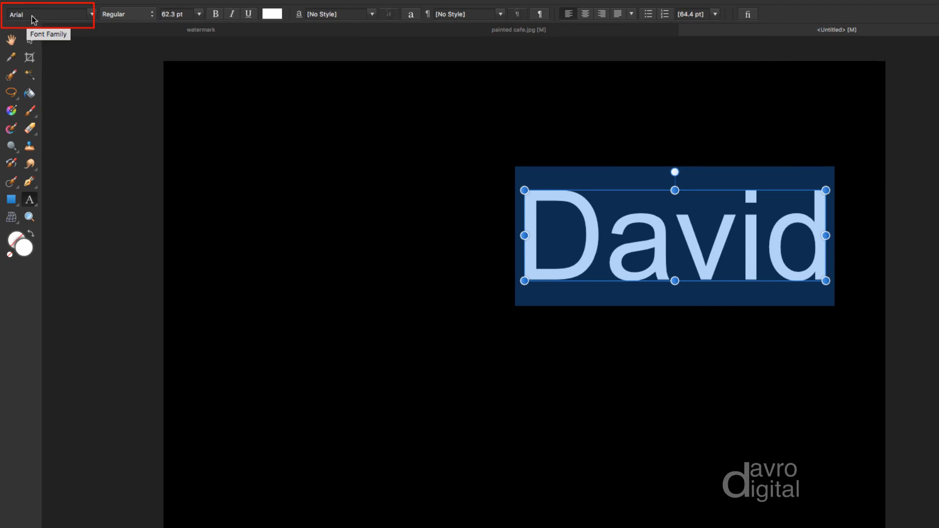
# - Preview several fonts on the name, from a rounded bold face through Bickham Script Pro
pyautogui.click(47, 14)
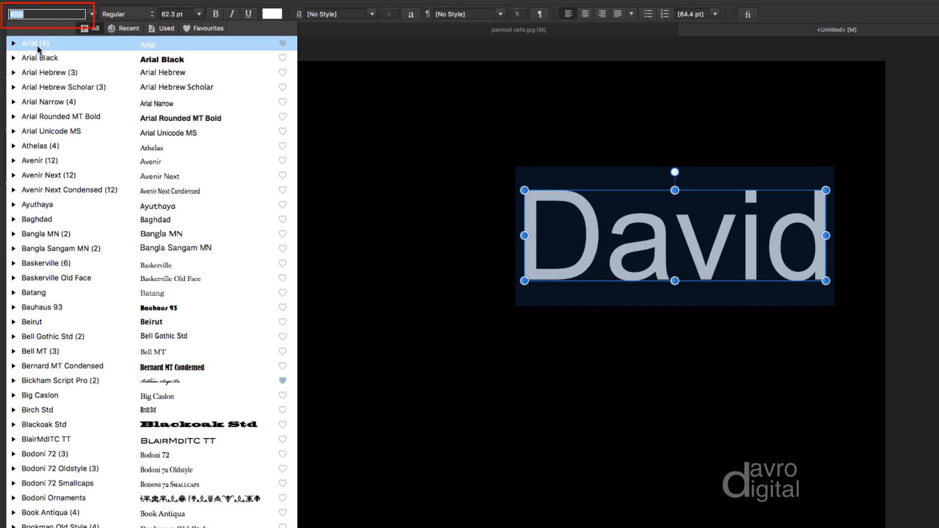
pyautogui.click(60, 117)
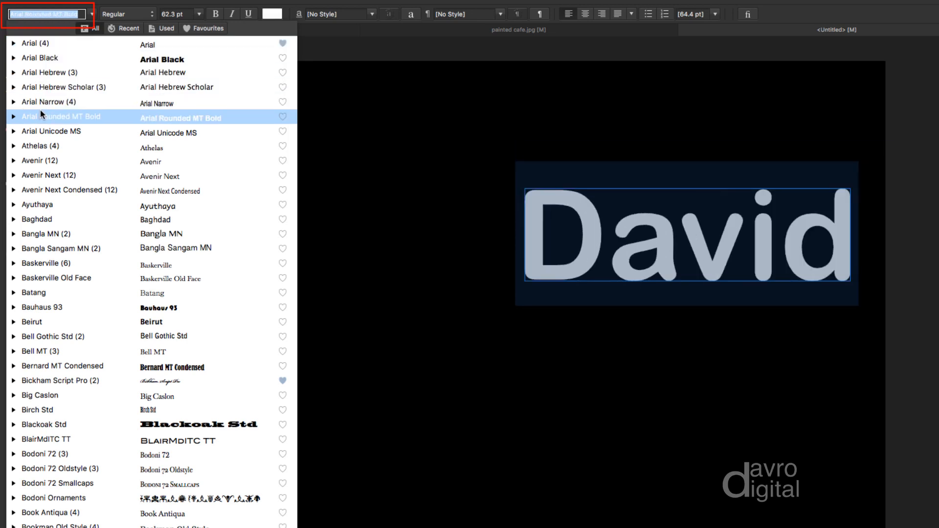
pyautogui.click(48, 146)
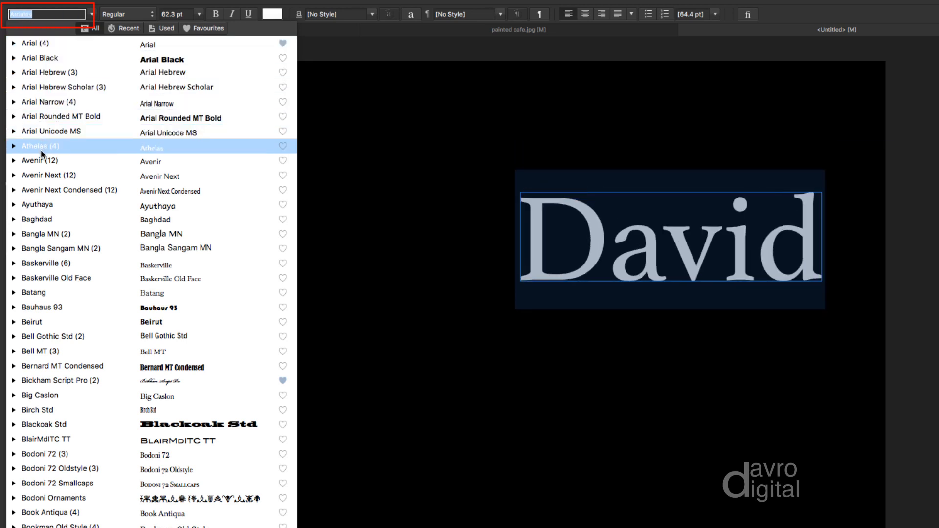
pyautogui.click(48, 175)
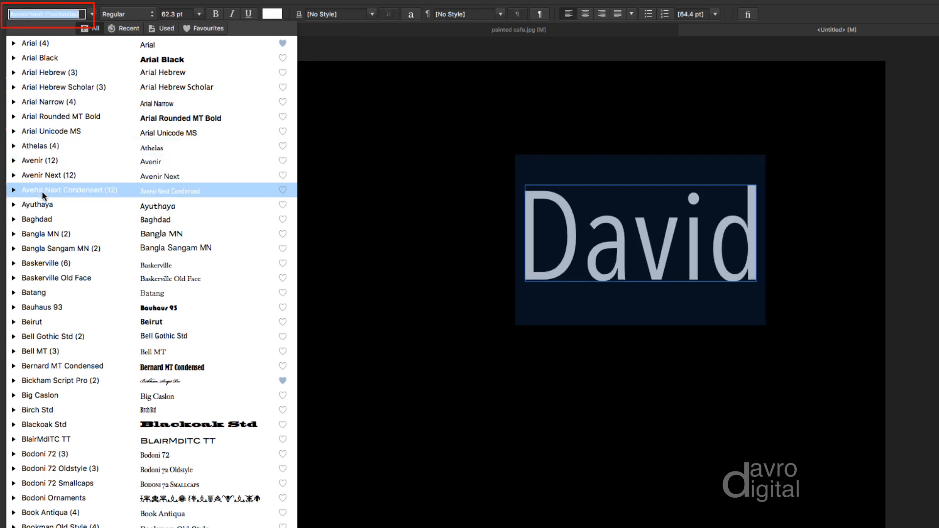
pyautogui.click(36, 219)
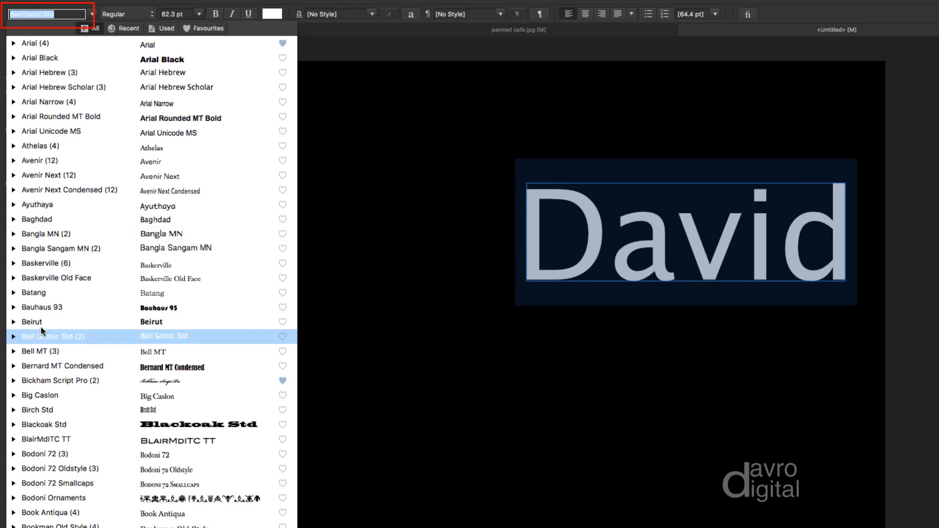
pyautogui.click(60, 381)
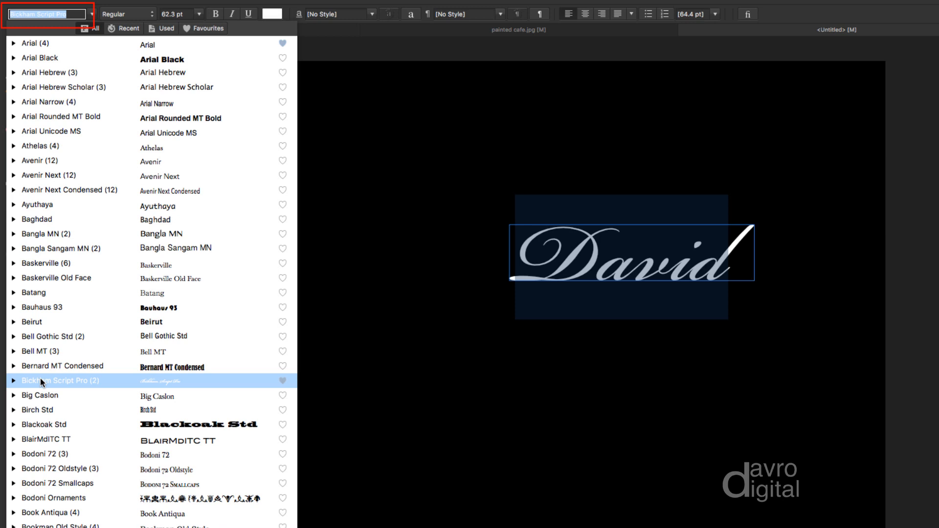
# - Set the 'David' text in Handwriting – Dakota at about 125 pt
pyautogui.write('h')
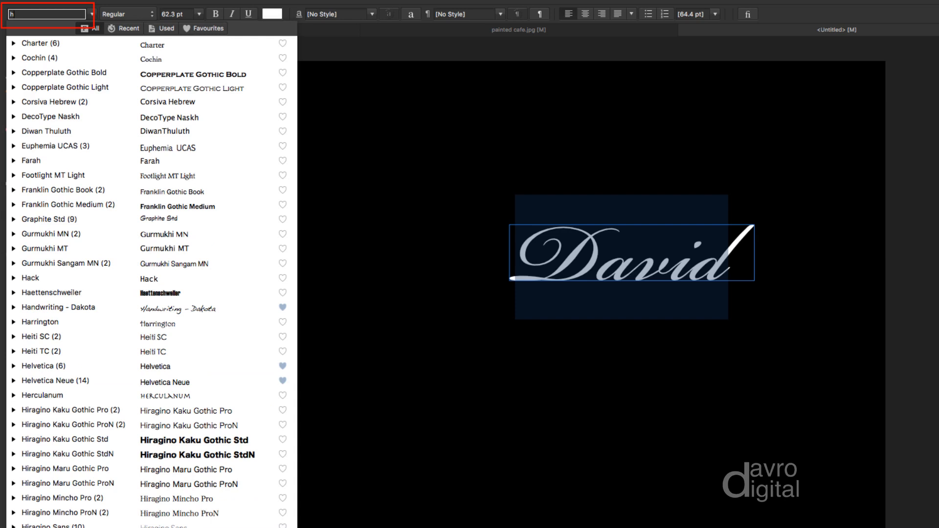
pyautogui.write('Bickham Script Pro')
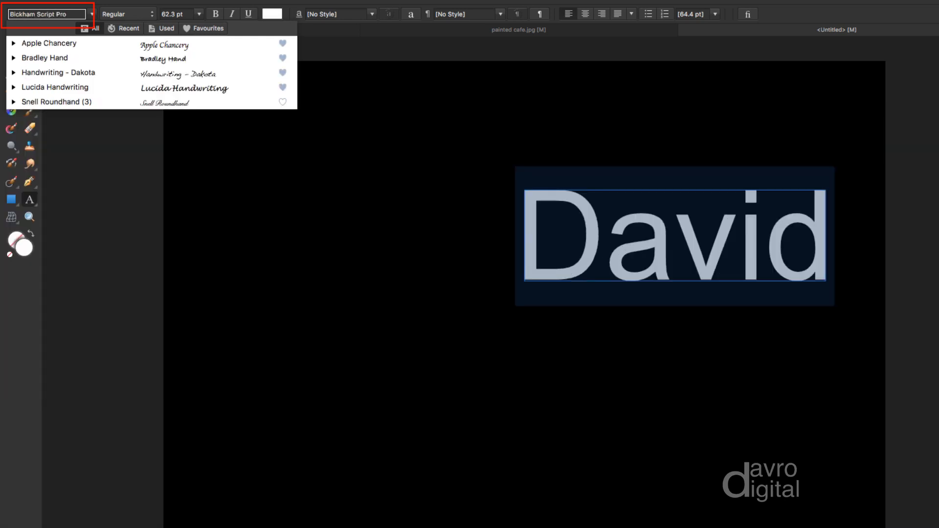
pyautogui.click(57, 72)
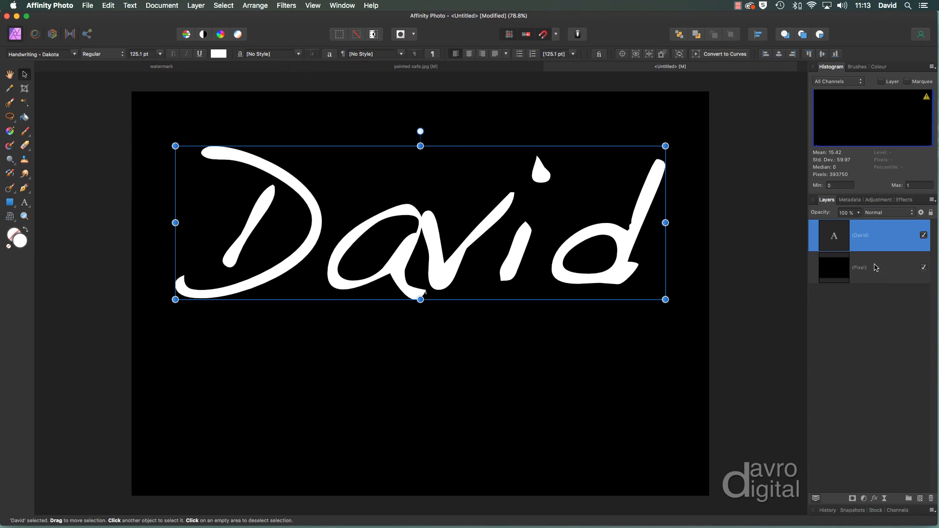
# - Add an empty pixel layer and ready a white Basic paint brush enlarged to about 24 px
pyautogui.click(863, 269)
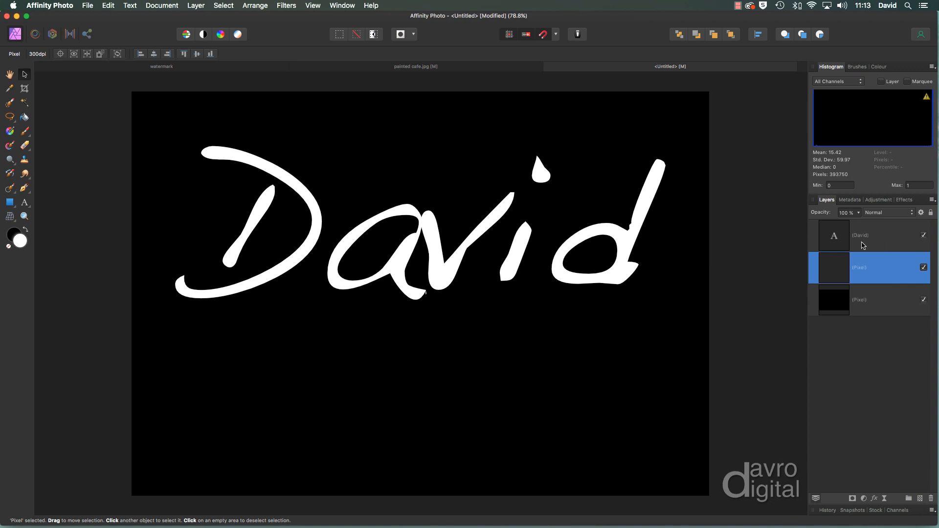
pyautogui.moveTo(146, 212)
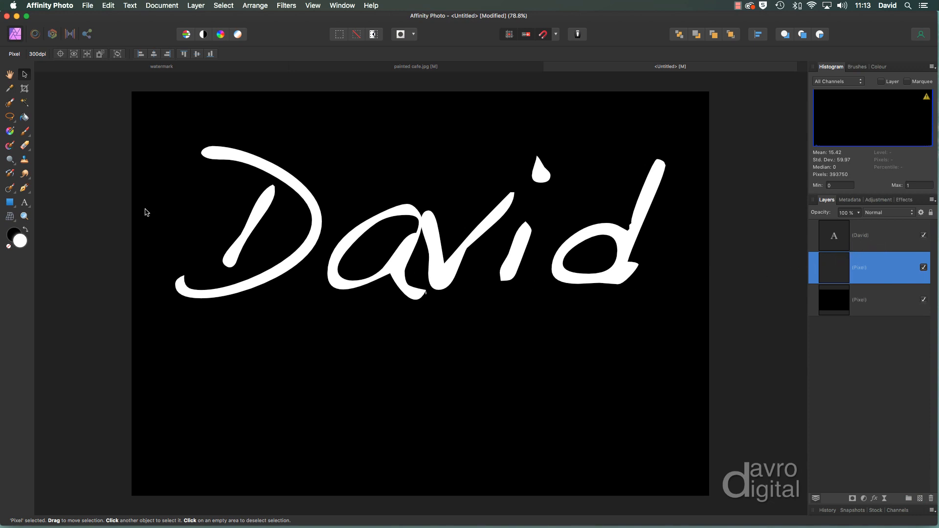
pyautogui.moveTo(23, 130)
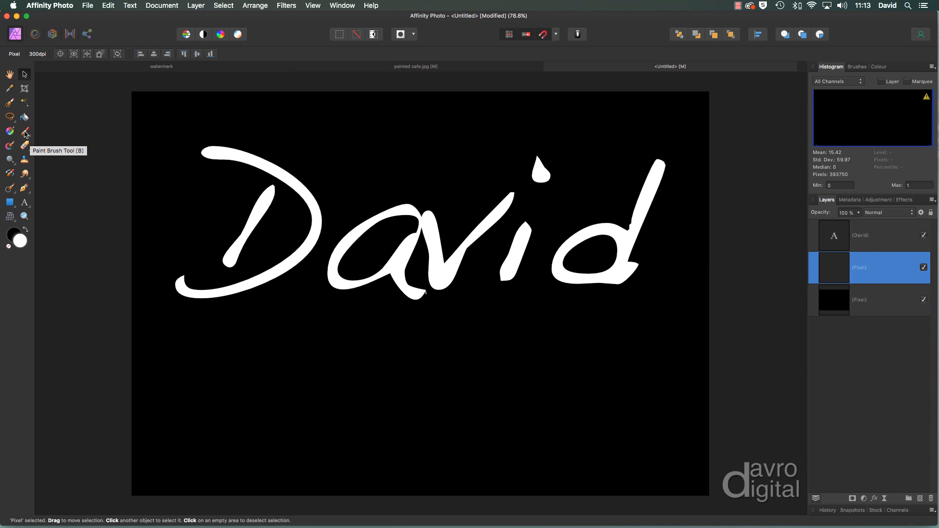
pyautogui.click(10, 131)
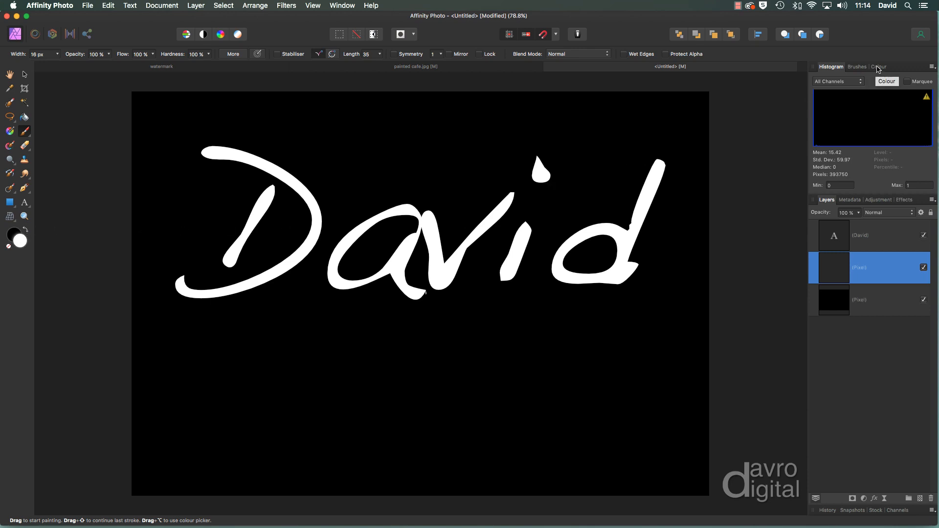
pyautogui.click(879, 67)
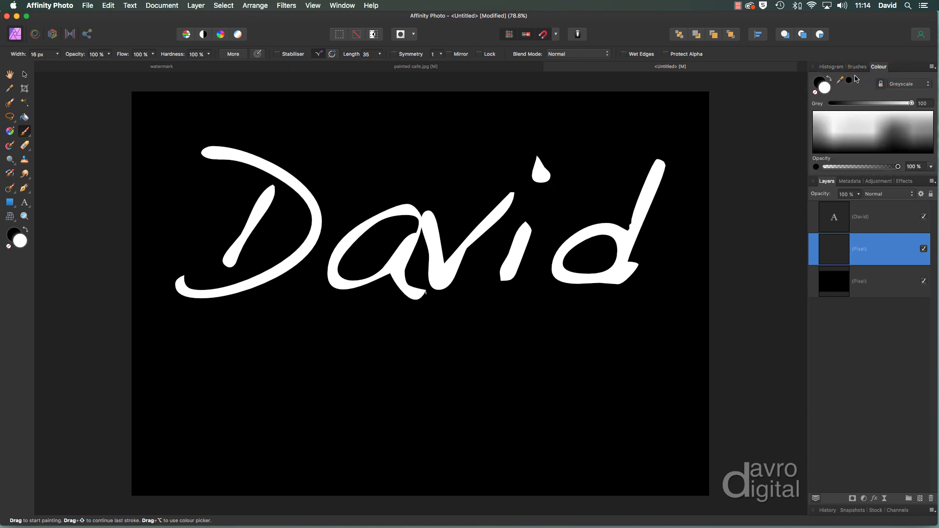
pyautogui.click(857, 66)
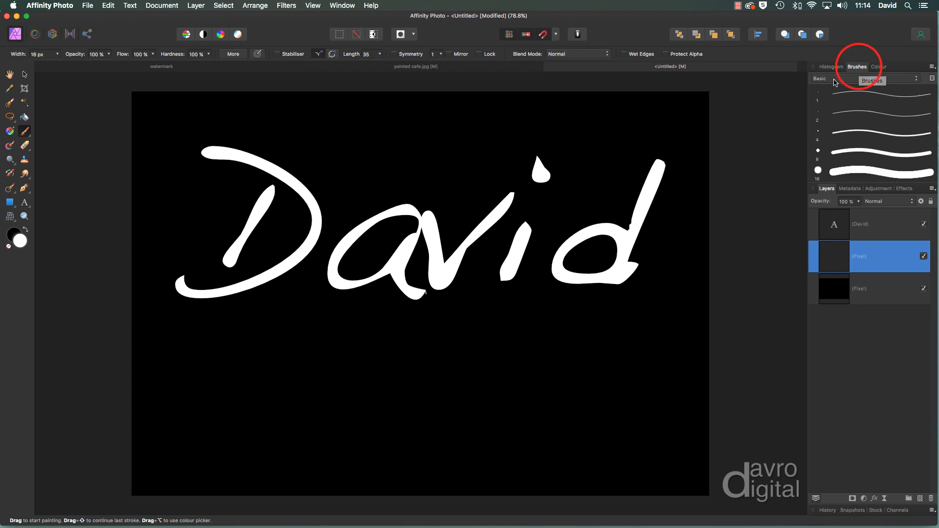
pyautogui.moveTo(838, 168)
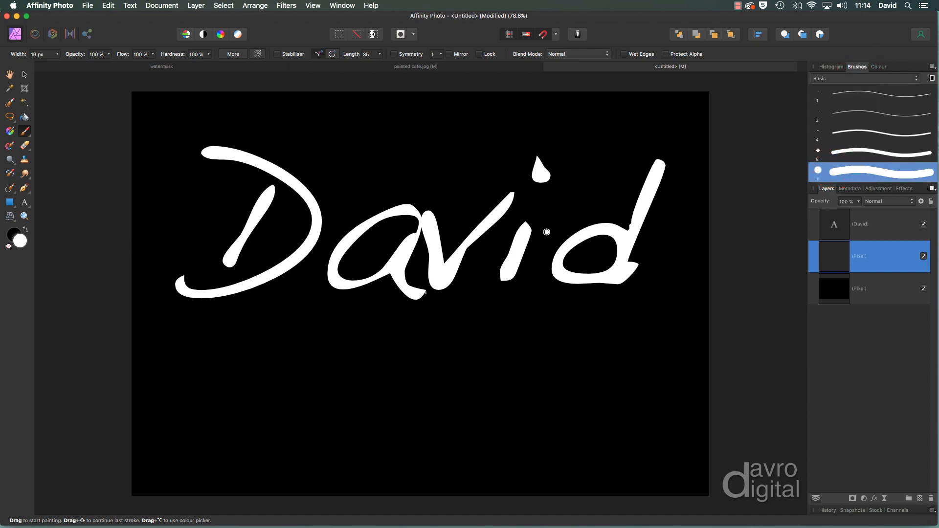
pyautogui.moveTo(367, 282)
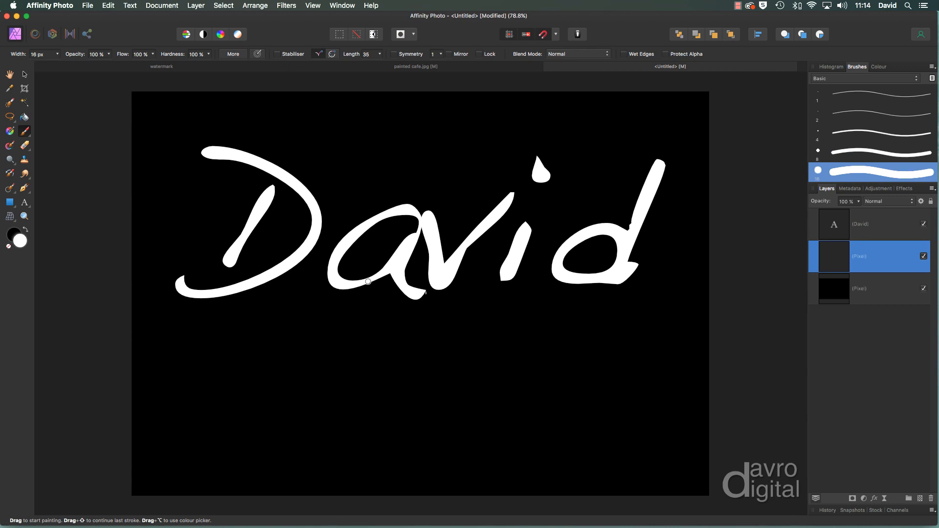
pyautogui.press(']')
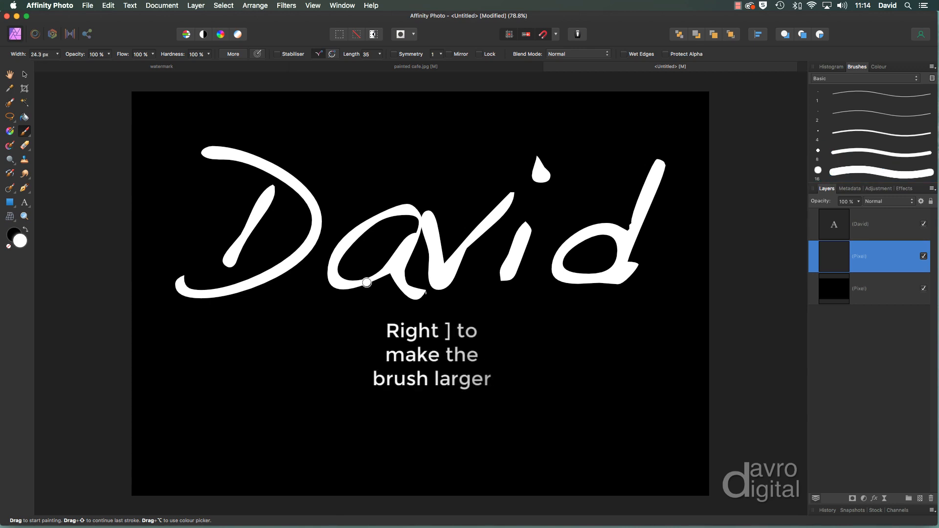
pyautogui.moveTo(168, 320)
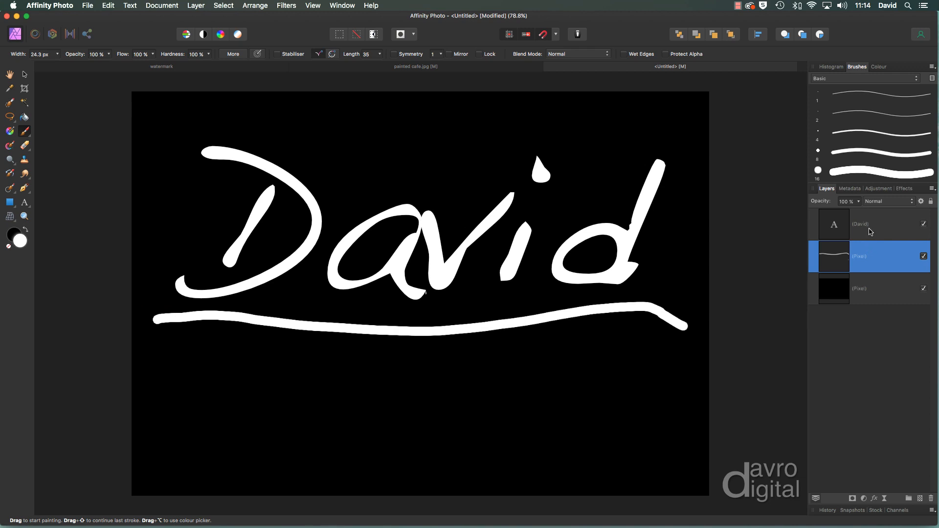
pyautogui.moveTo(877, 233)
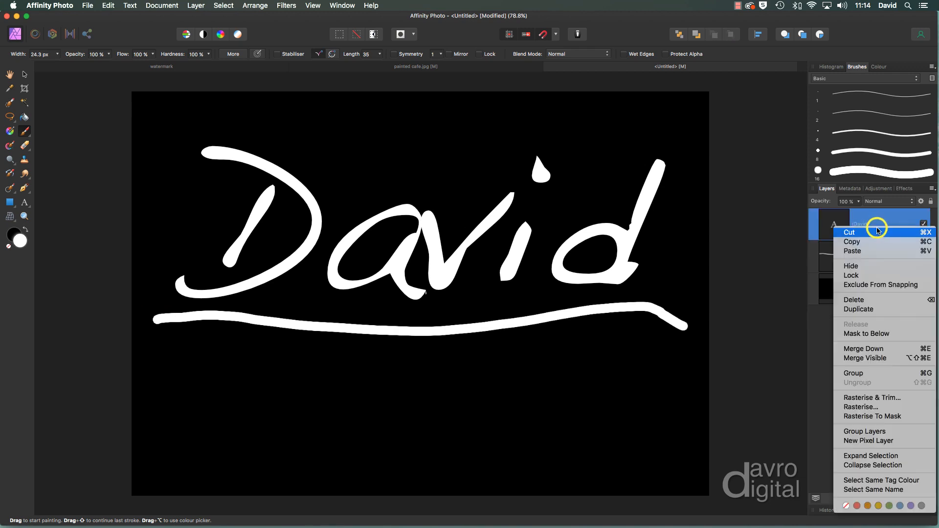
pyautogui.moveTo(879, 290)
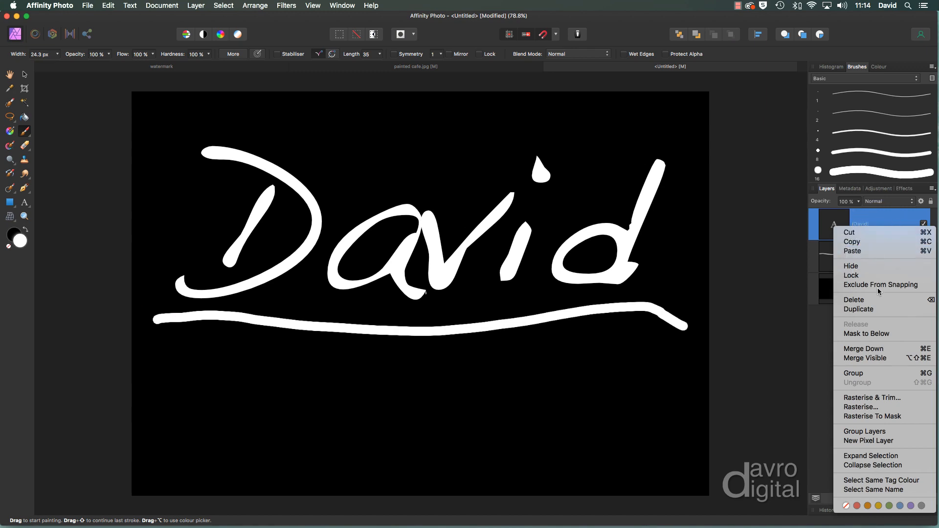
pyautogui.moveTo(864, 349)
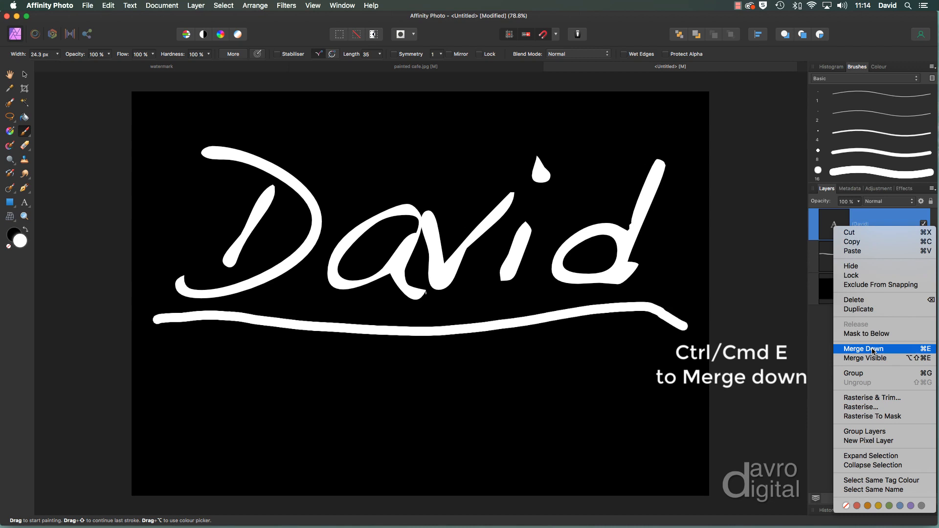
pyautogui.moveTo(919, 352)
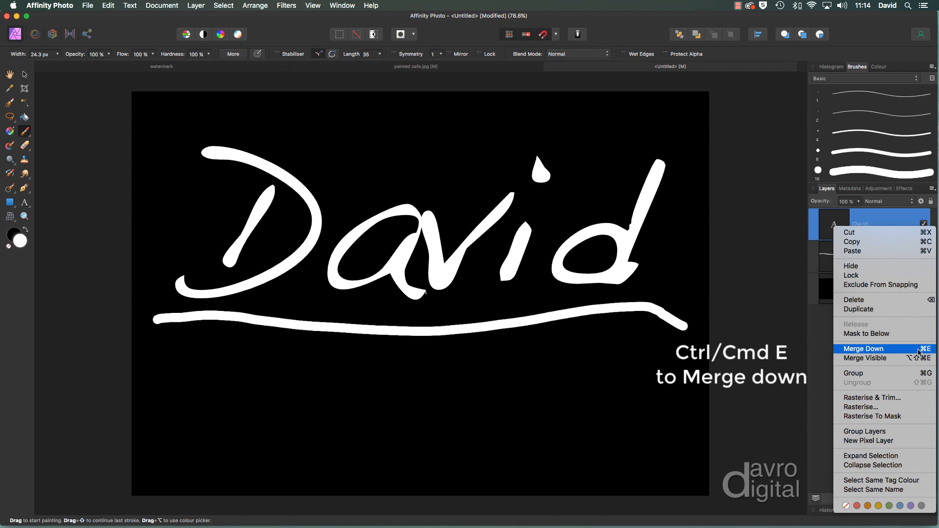
# - Merge the David text onto the underline layer and remove the black background
pyautogui.click(864, 348)
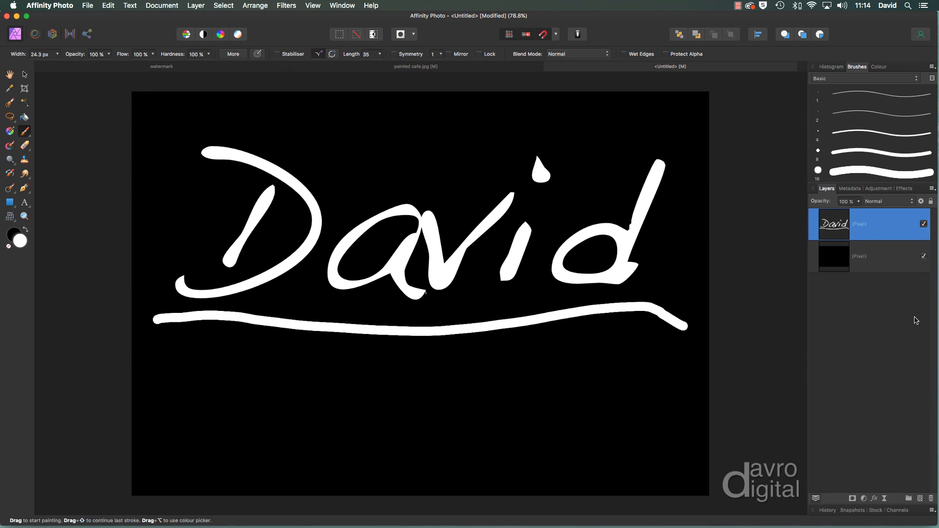
pyautogui.click(869, 256)
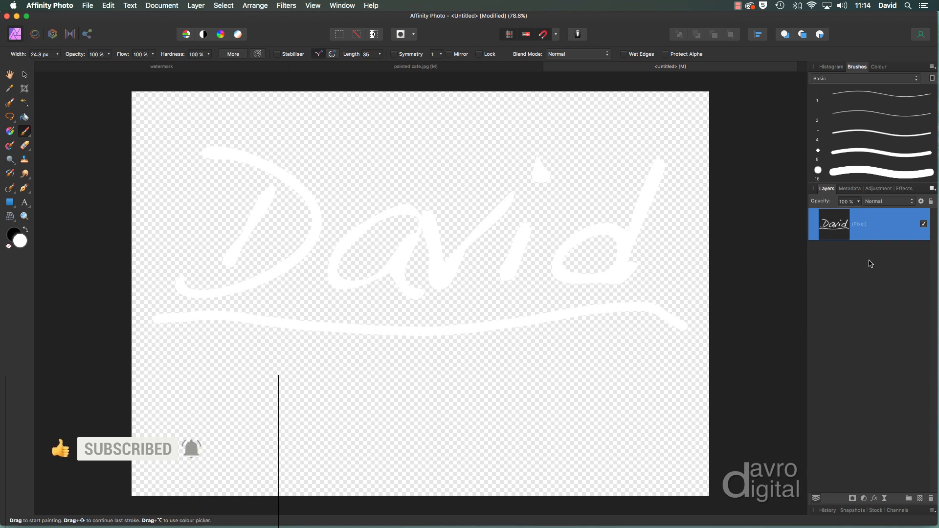
pyautogui.moveTo(842, 270)
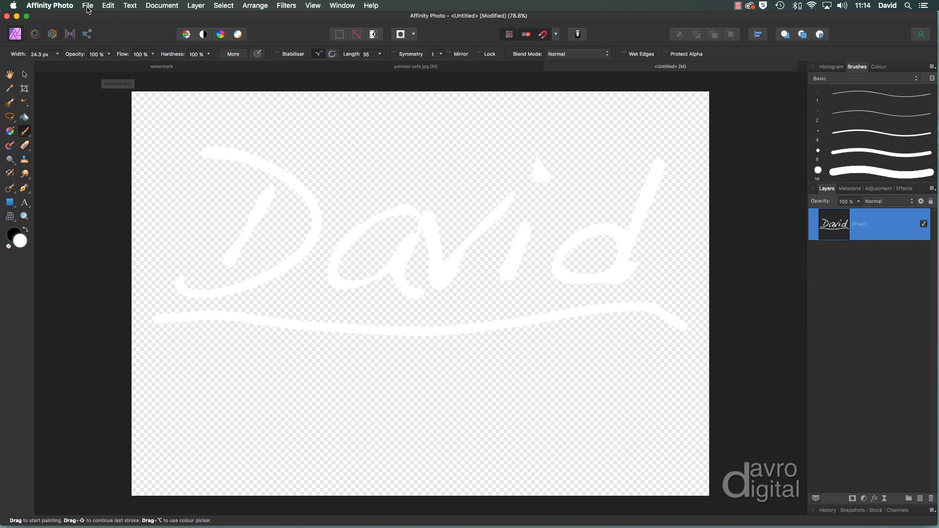
# - Export the signature as a PNG named Sig on the Desktop and begin closing the document
pyautogui.click(87, 6)
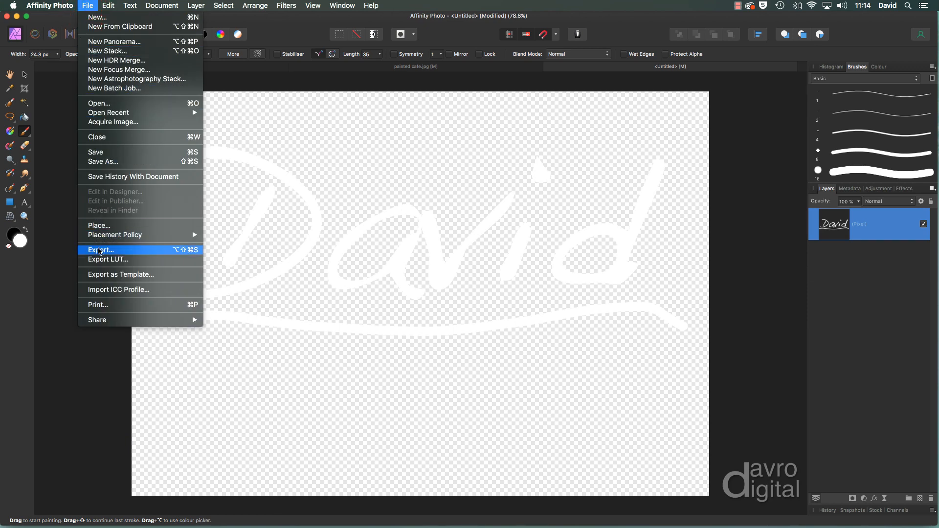
pyautogui.click(101, 250)
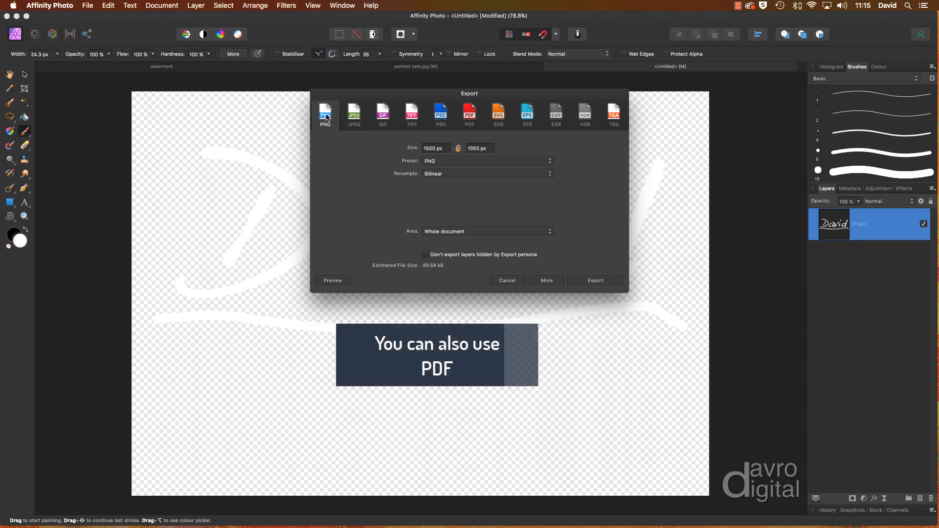
pyautogui.moveTo(443, 172)
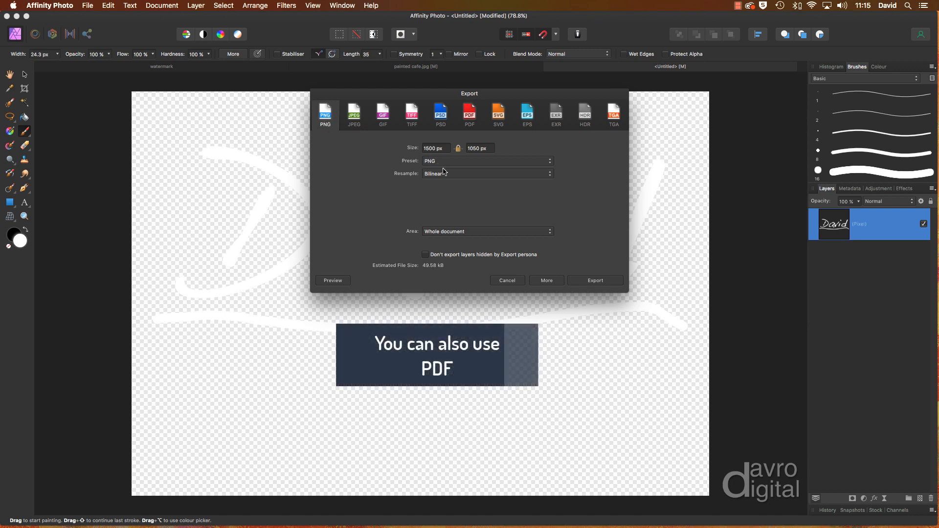
pyautogui.click(594, 281)
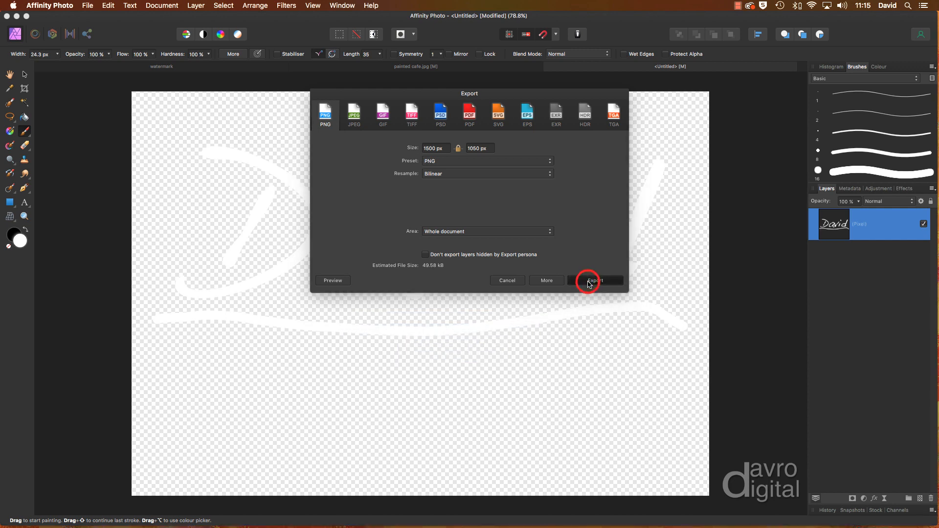
pyautogui.click(594, 281)
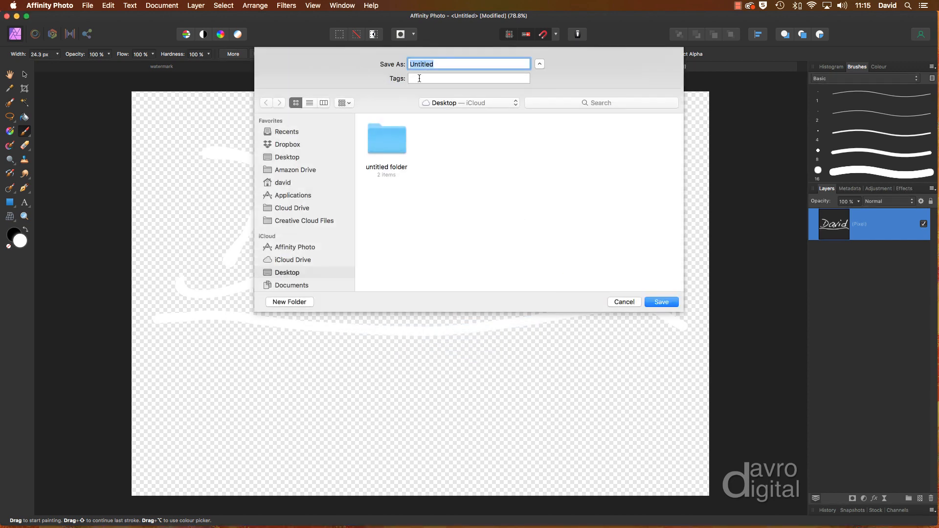
pyautogui.write('Si')
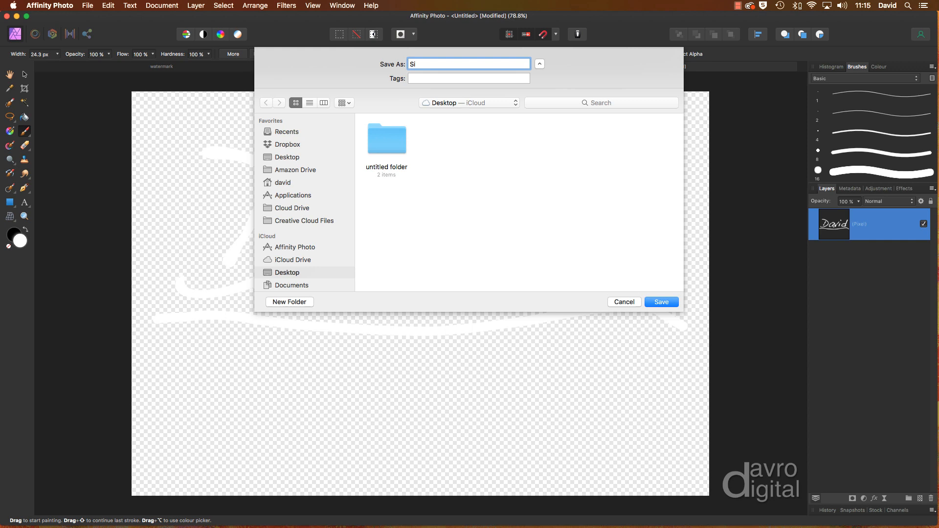
pyautogui.write('g')
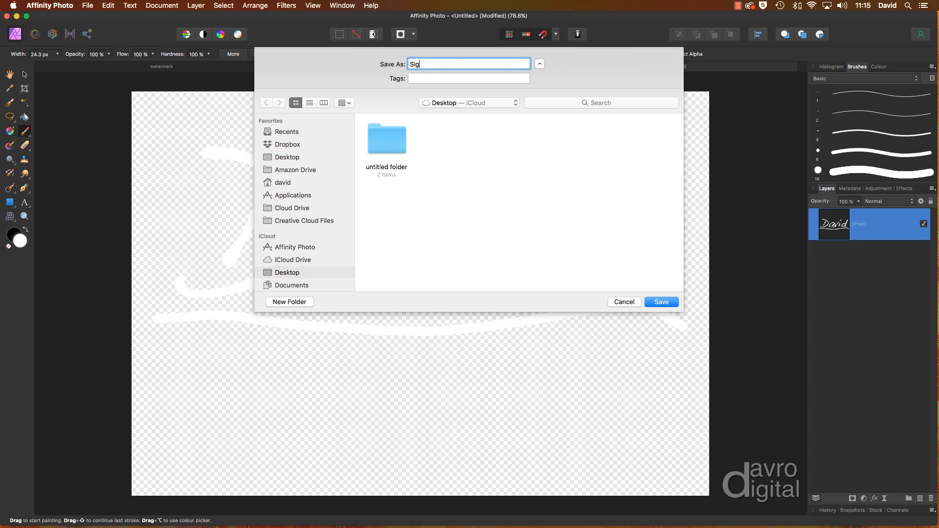
pyautogui.click(660, 301)
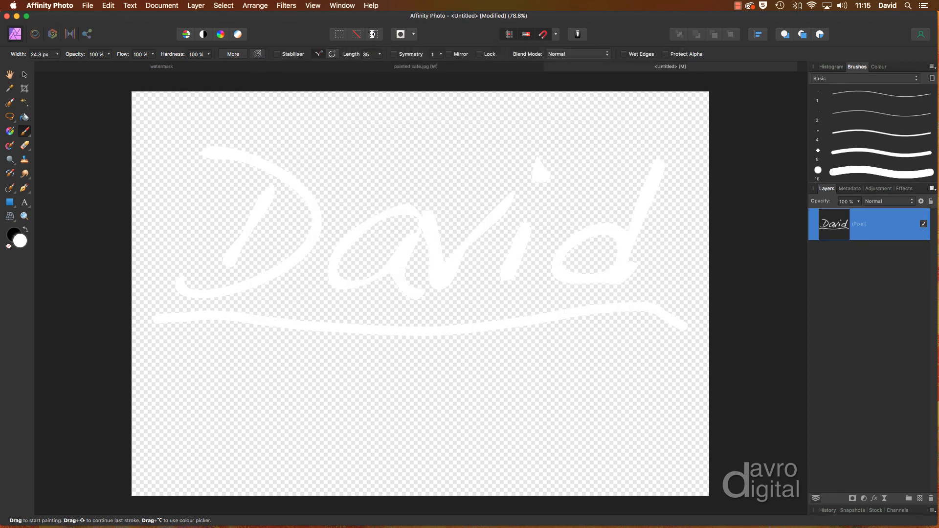
pyautogui.click(548, 66)
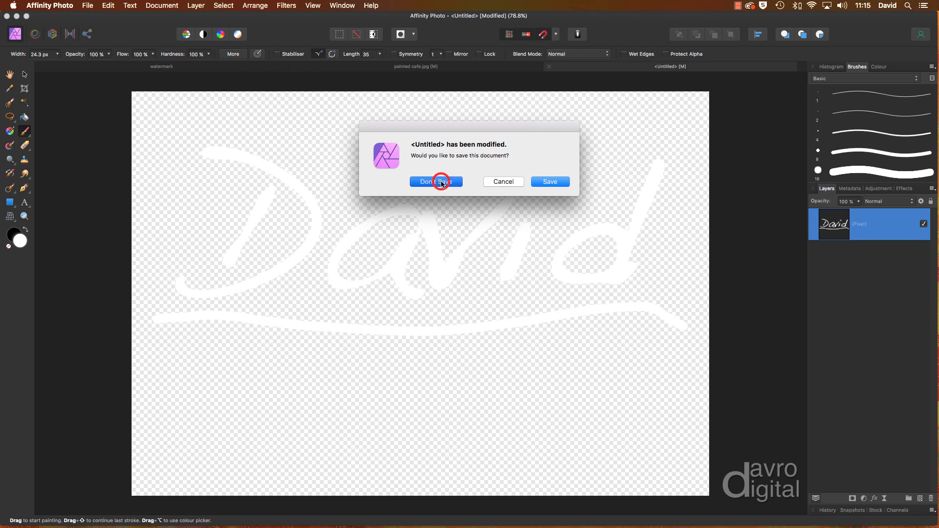
# - Discard the untitled document and show the Brushes category on the painted cafe document
pyautogui.click(436, 182)
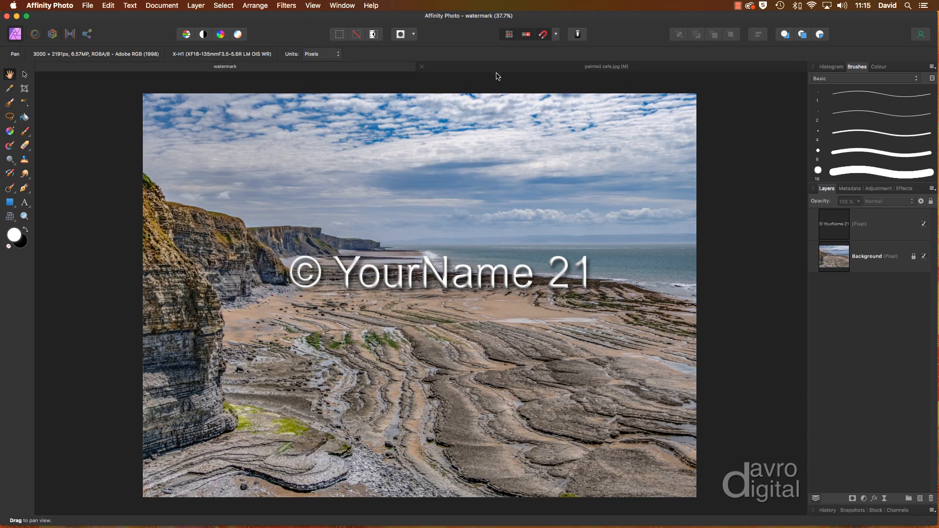
pyautogui.click(606, 65)
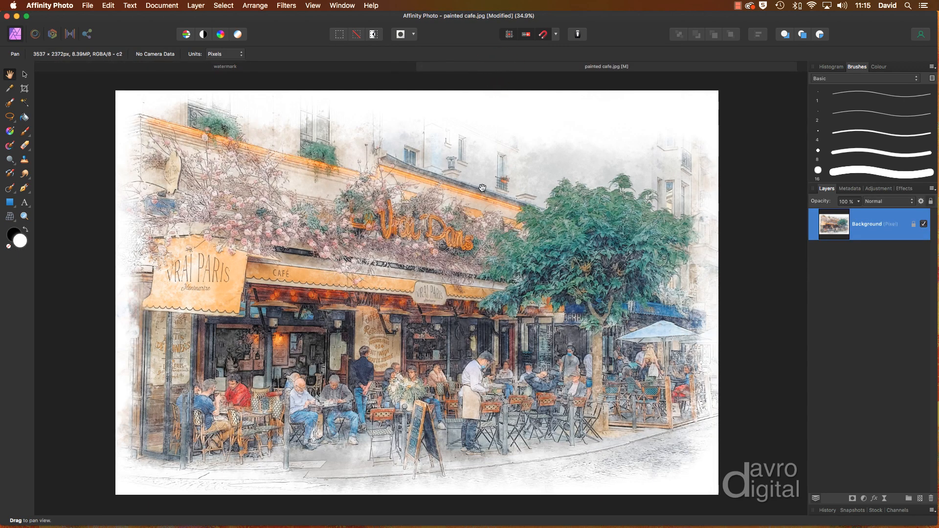
pyautogui.moveTo(464, 195)
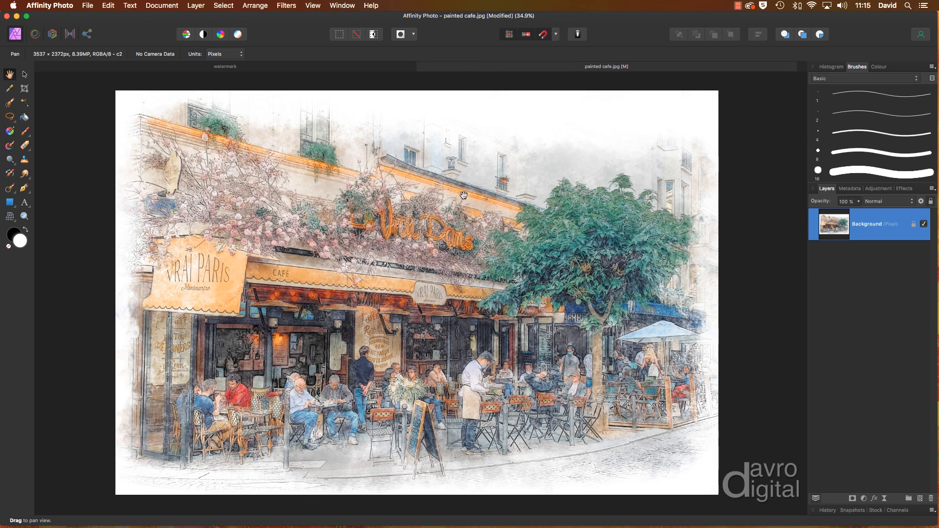
pyautogui.moveTo(858, 68)
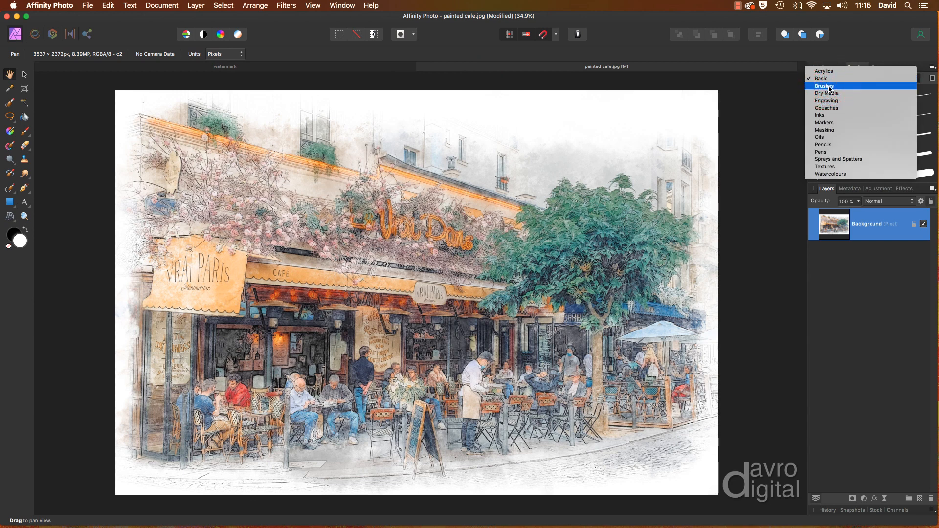
pyautogui.click(826, 86)
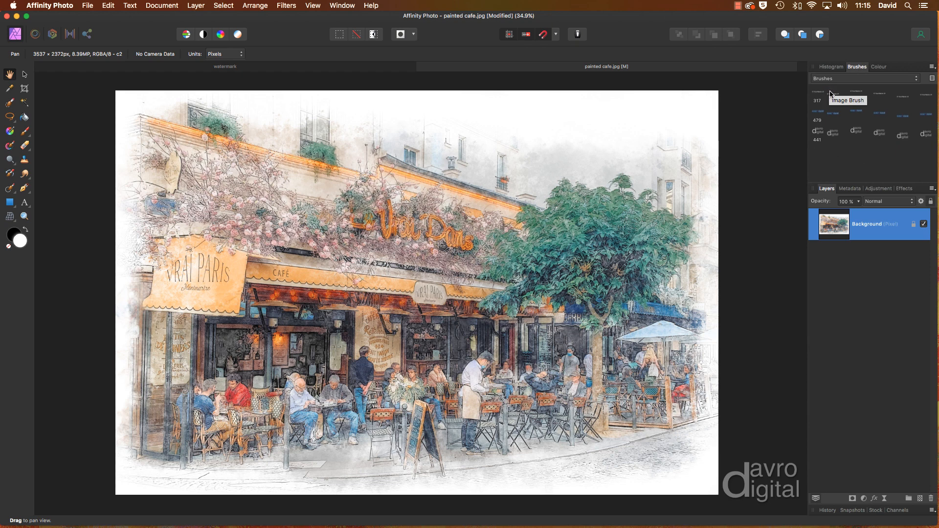
pyautogui.moveTo(863, 154)
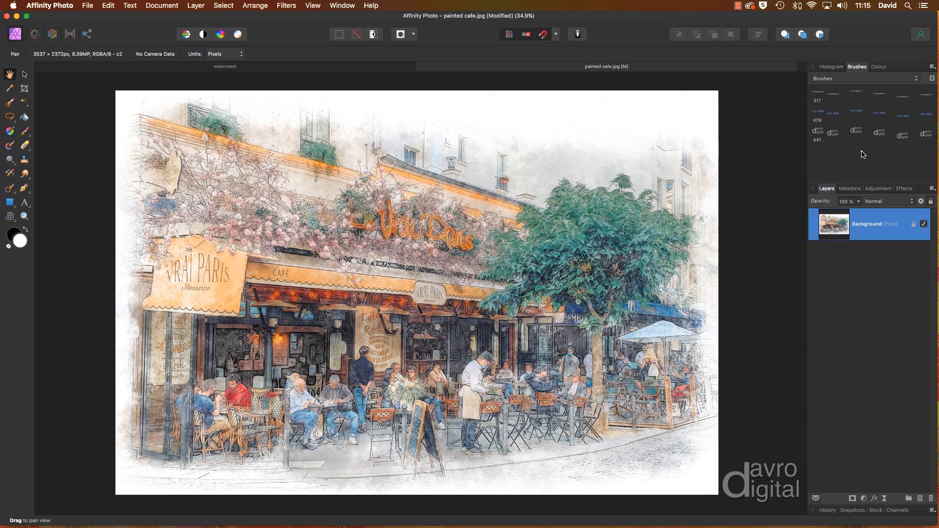
pyautogui.click(930, 78)
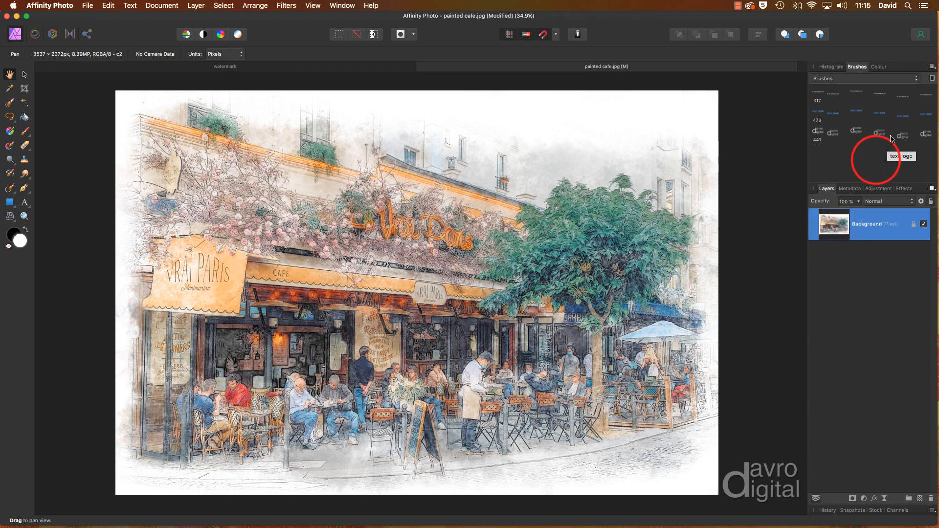
pyautogui.moveTo(932, 67)
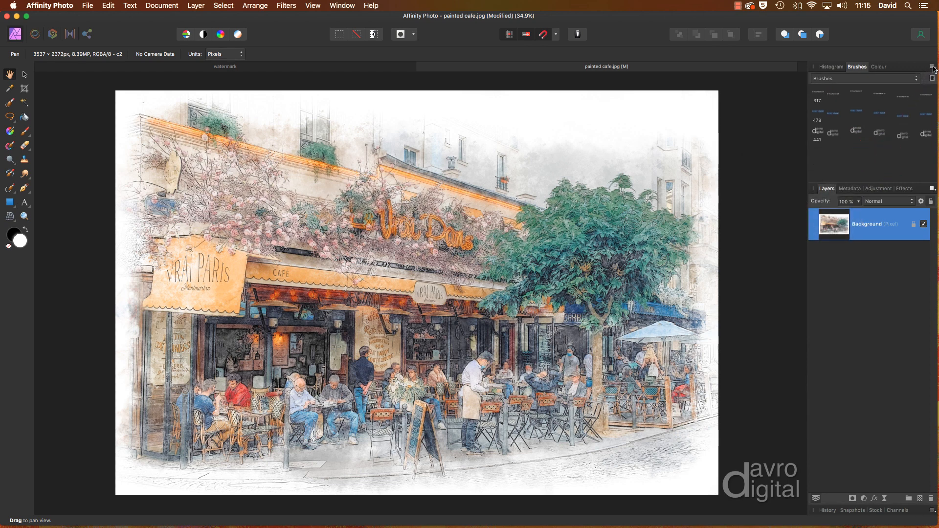
# - Create a new image brush from Sig.png via the brush panel menu
pyautogui.click(933, 67)
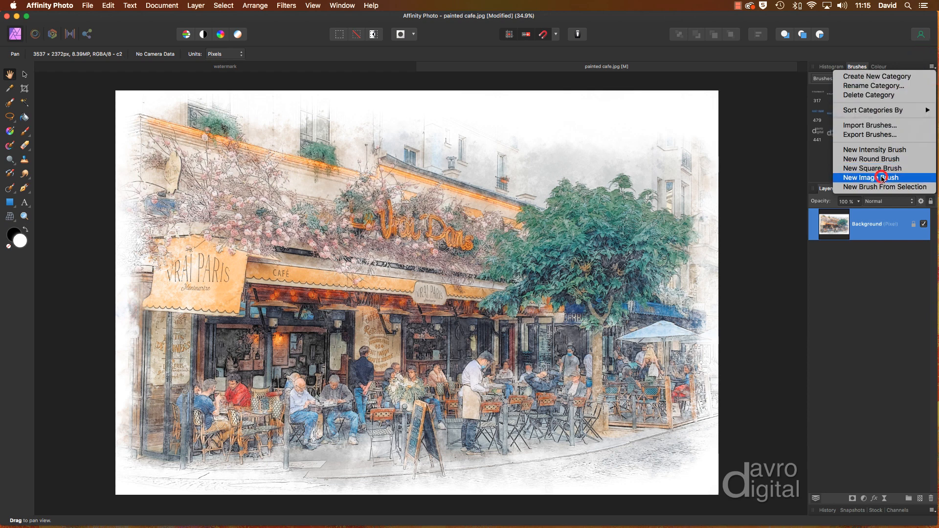
pyautogui.click(872, 177)
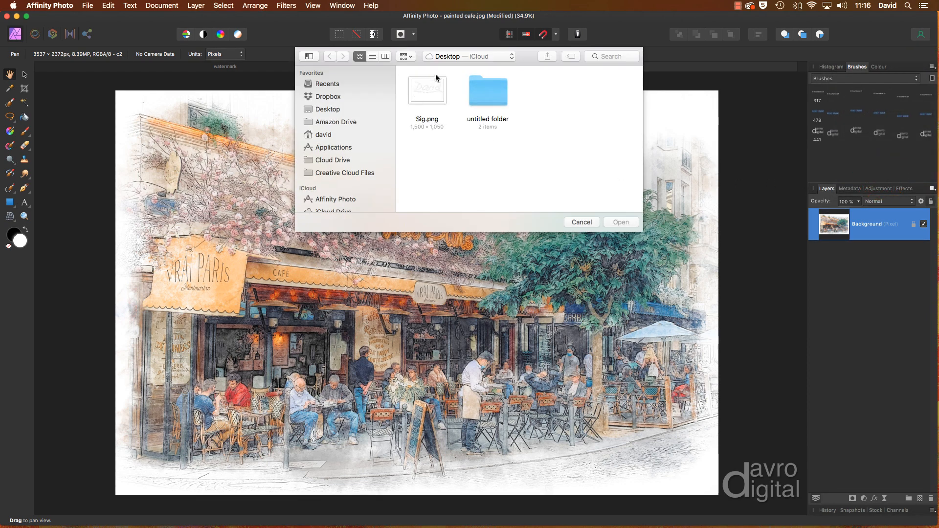
pyautogui.click(426, 91)
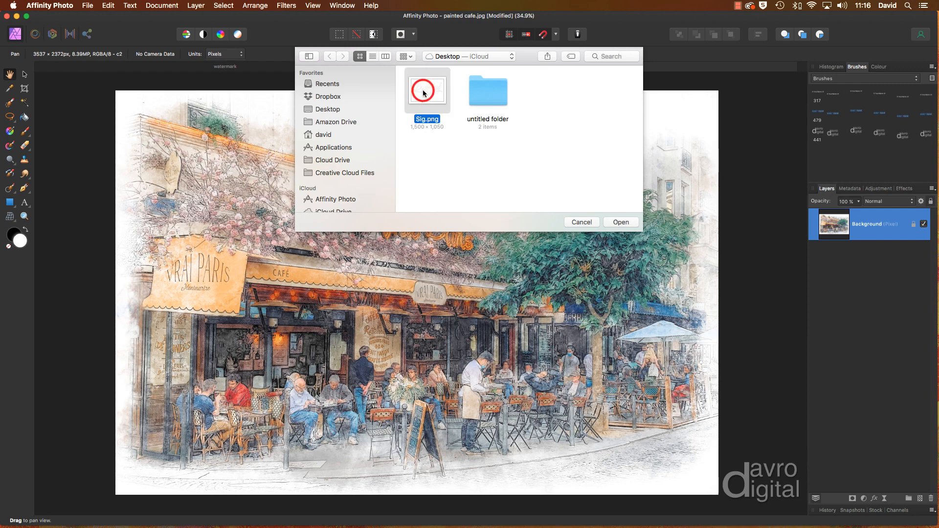
pyautogui.moveTo(617, 223)
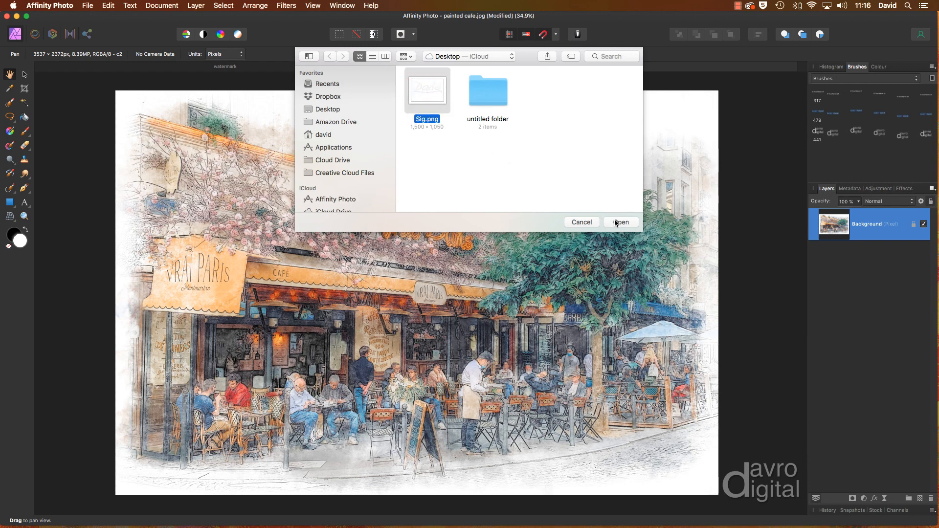
pyautogui.click(622, 222)
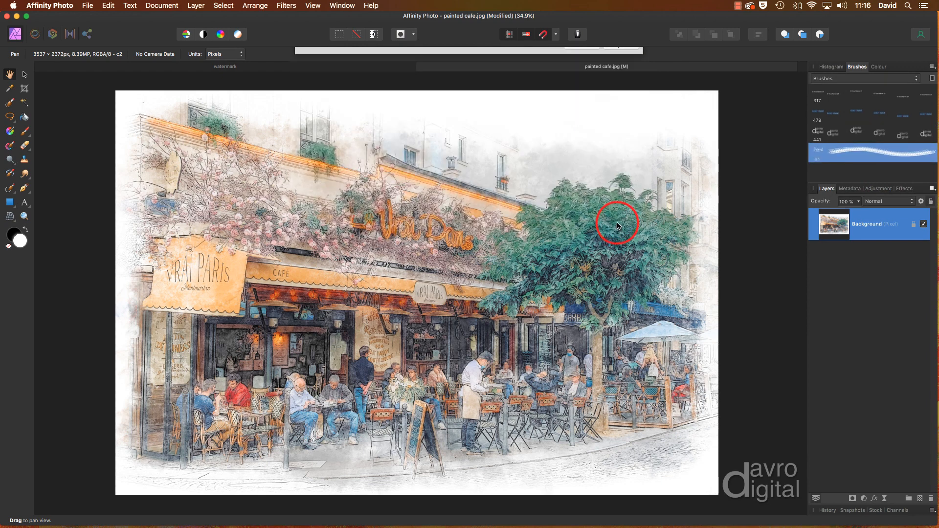
pyautogui.moveTo(847, 156)
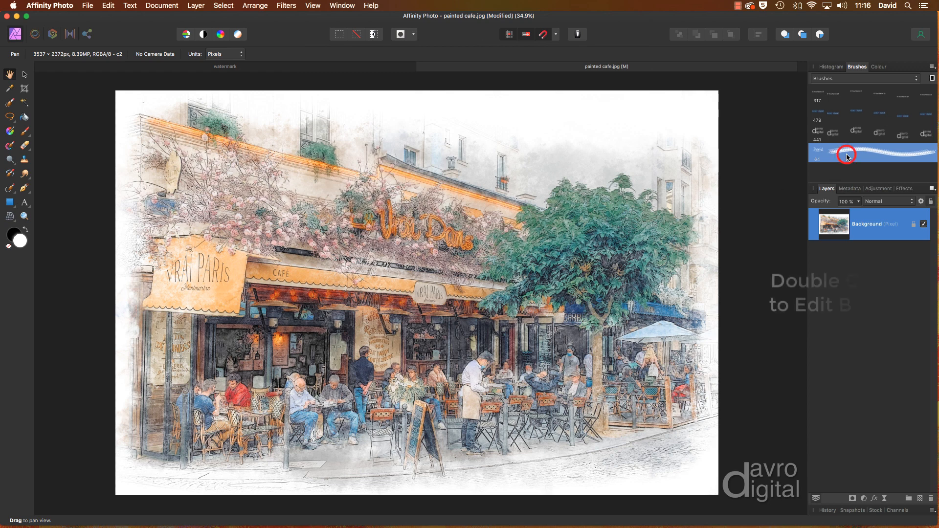
# - Set the Sig brush to about 375 px size and 200% spacing so stamps stay separate
pyautogui.doubleClick(847, 152)
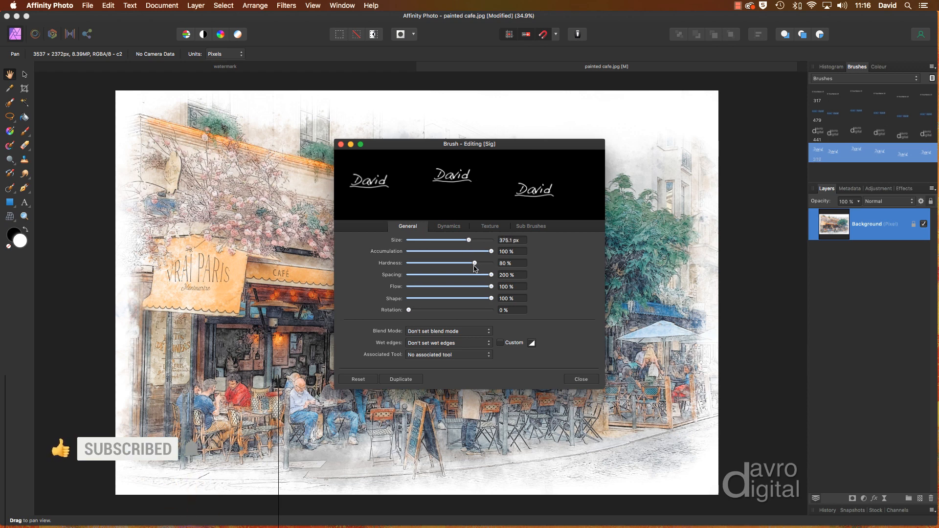
pyautogui.click(580, 379)
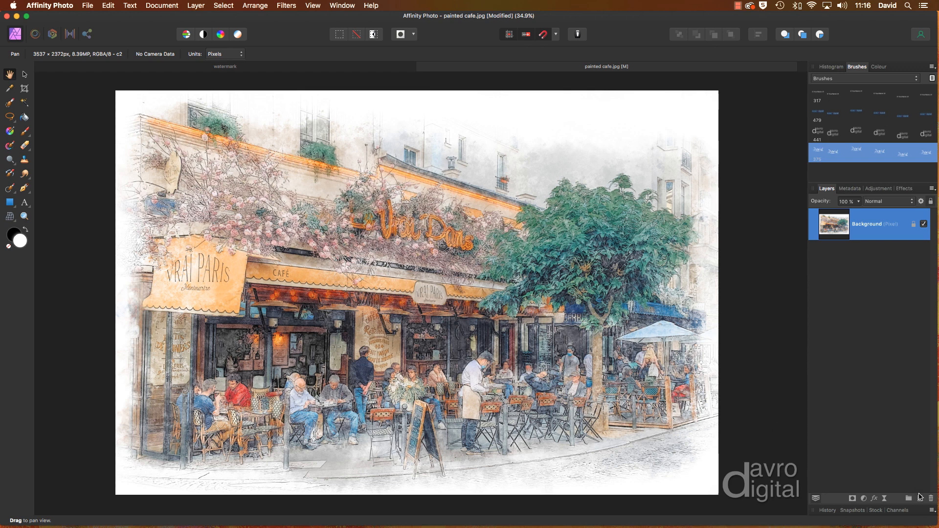
pyautogui.moveTo(919, 498)
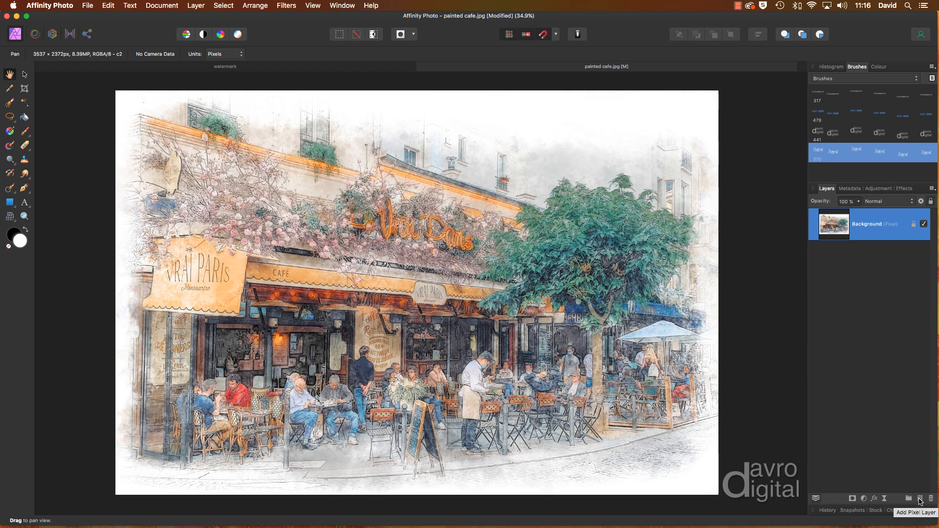
# - Stamp a large white David signature with the Sig brush on a new pixel layer across the cafe front
pyautogui.click(917, 498)
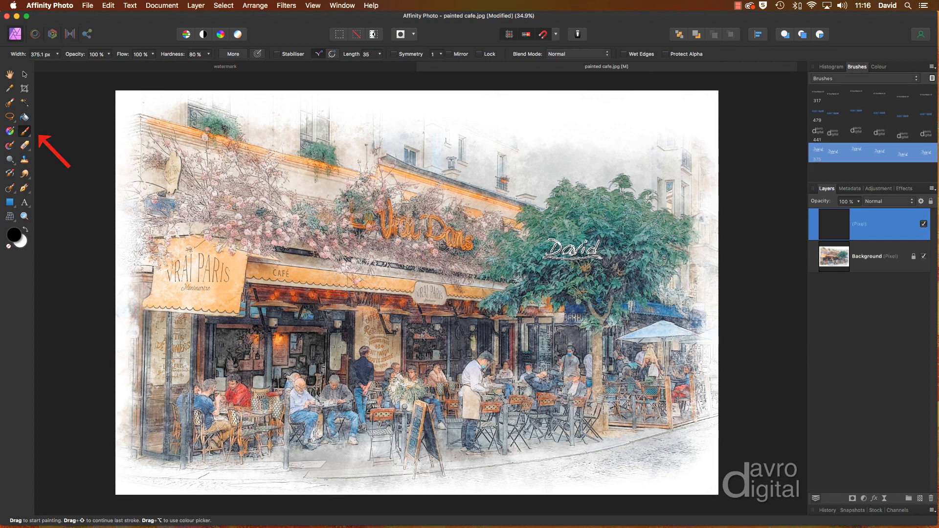
pyautogui.press(']')
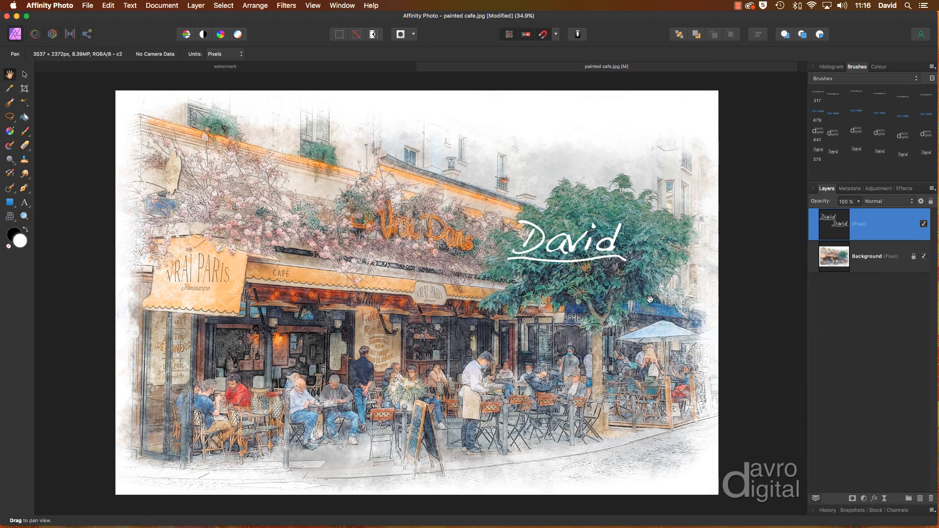
pyautogui.moveTo(620, 287)
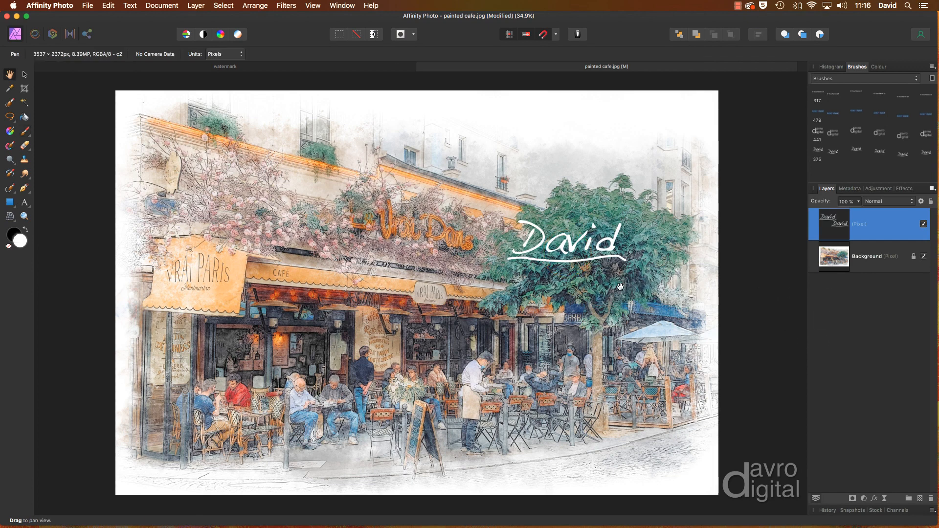
pyautogui.click(24, 74)
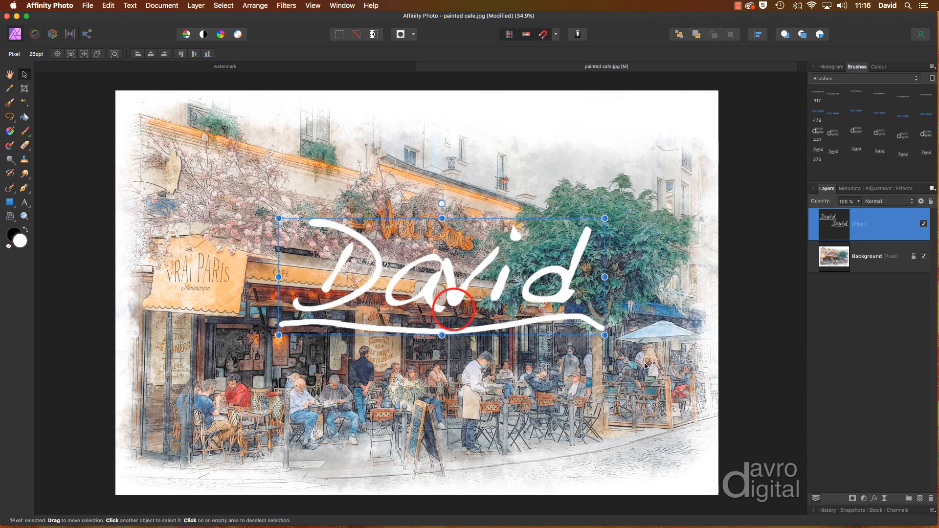
pyautogui.moveTo(853, 263)
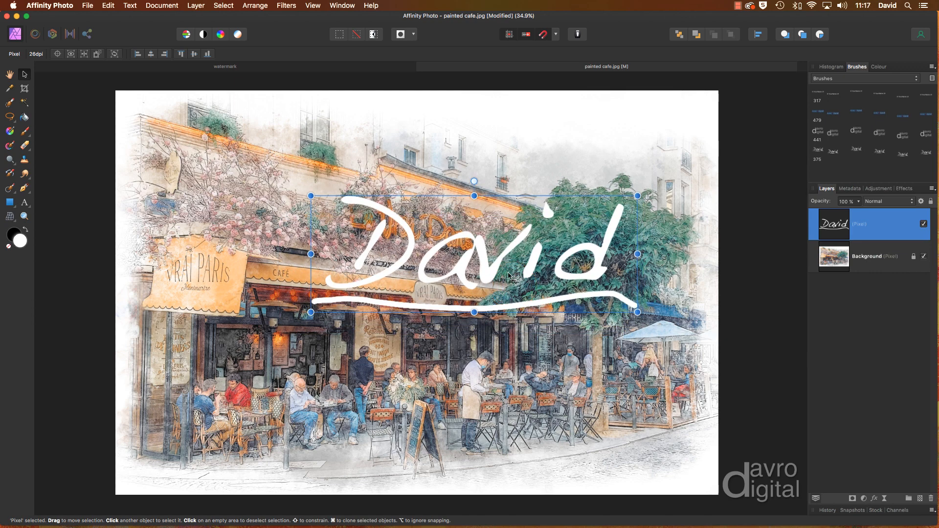
pyautogui.moveTo(588, 306)
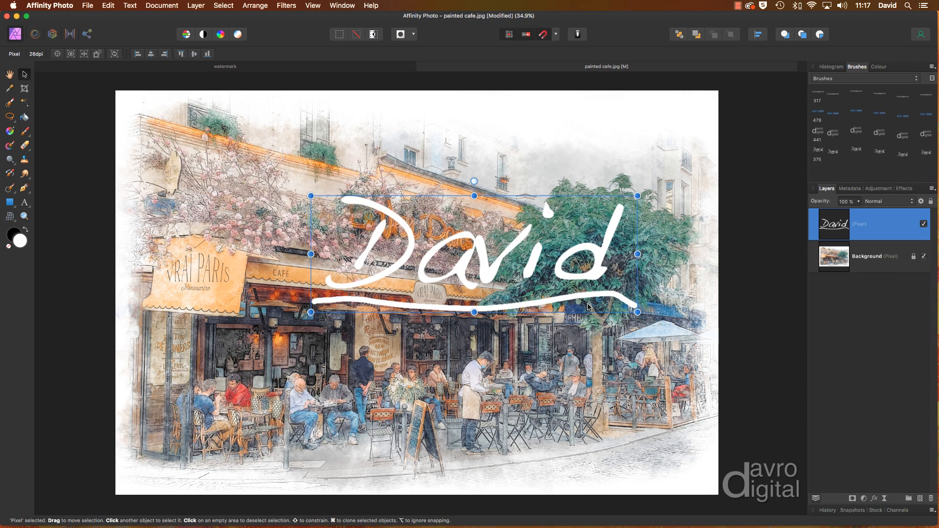
# - Apply 3D with raised radius, a grey colour overlay and an outer shadow to the signature layer
pyautogui.click(874, 498)
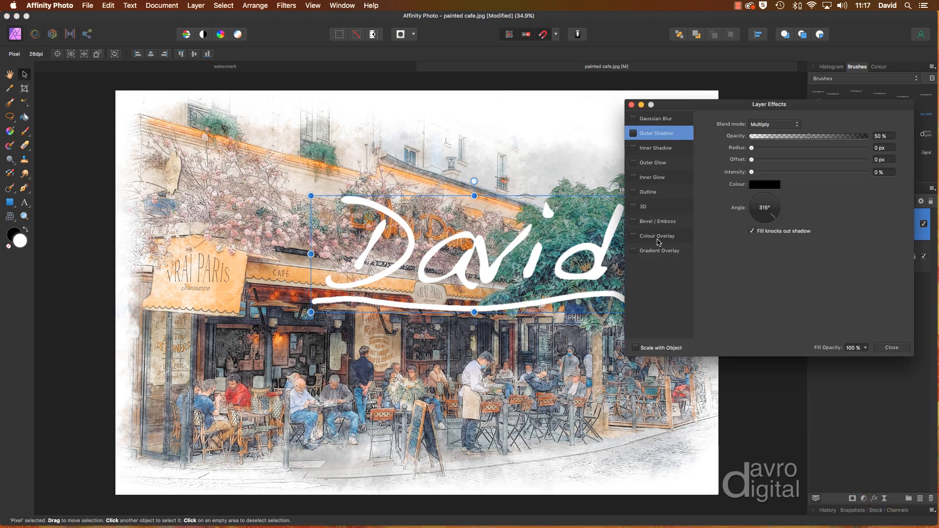
pyautogui.click(634, 207)
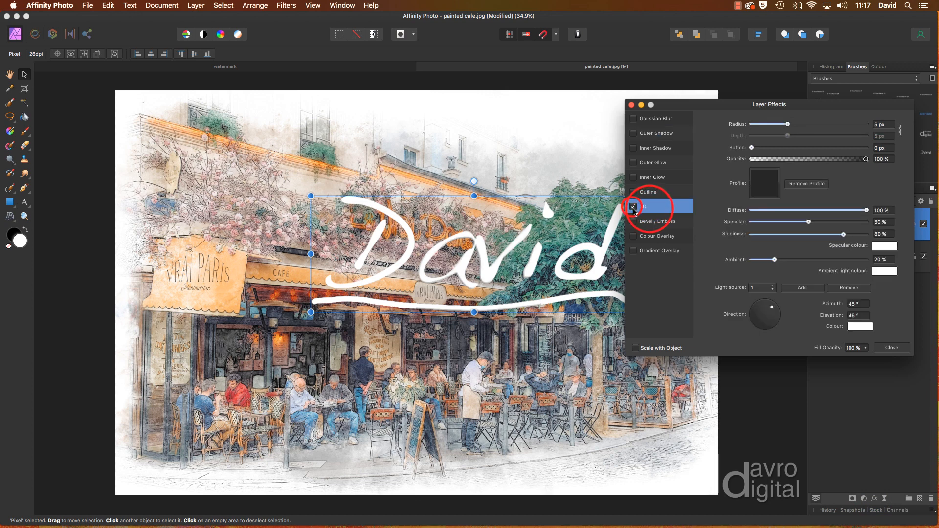
pyautogui.click(633, 207)
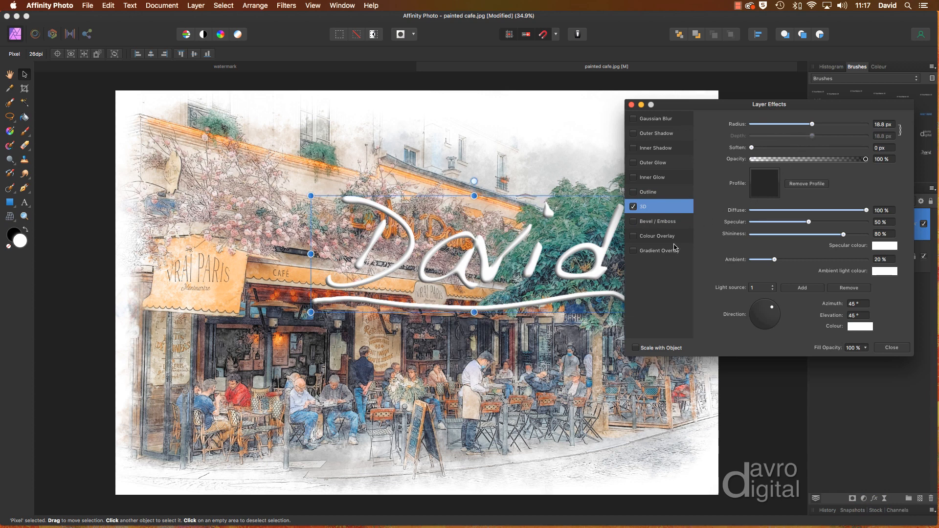
pyautogui.click(658, 236)
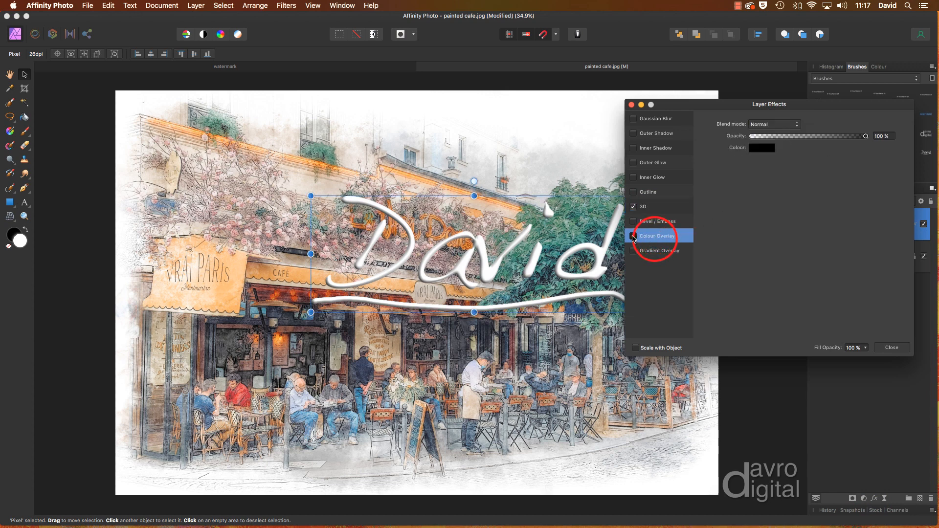
pyautogui.click(762, 148)
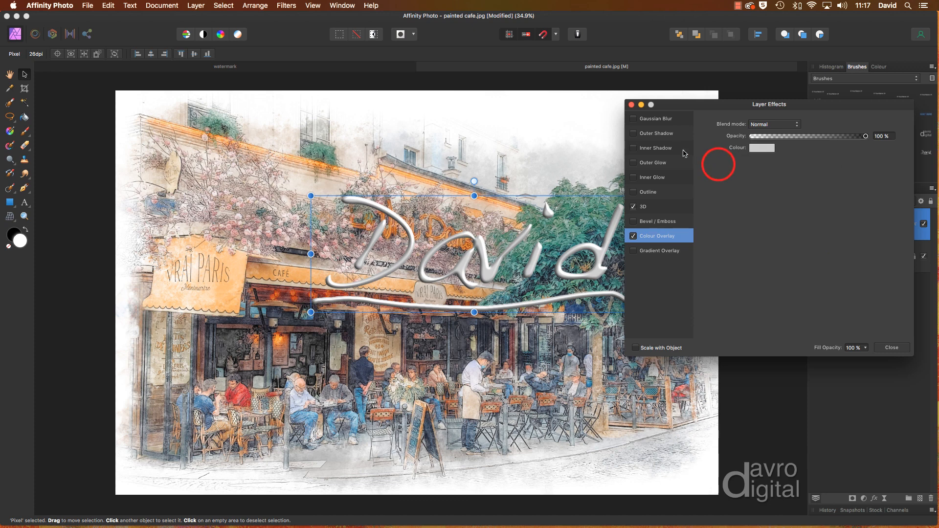
pyautogui.click(633, 133)
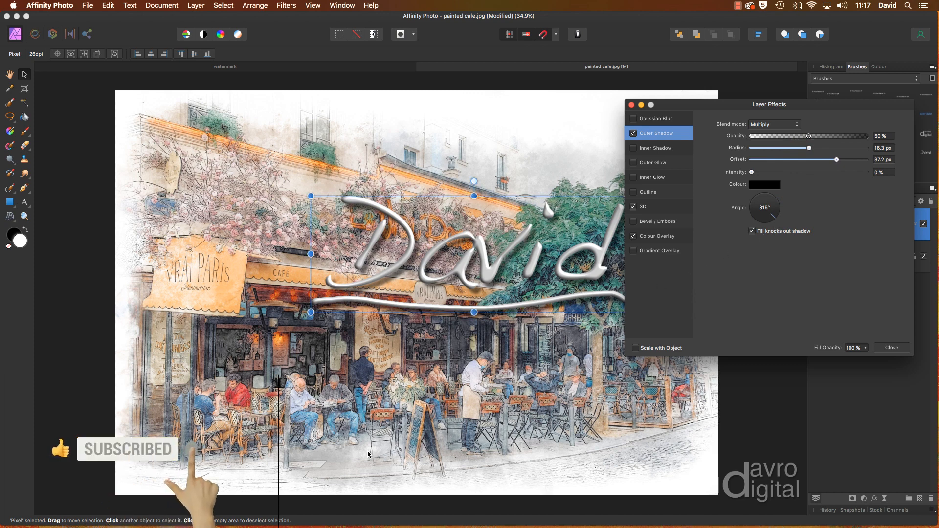
pyautogui.moveTo(799, 334)
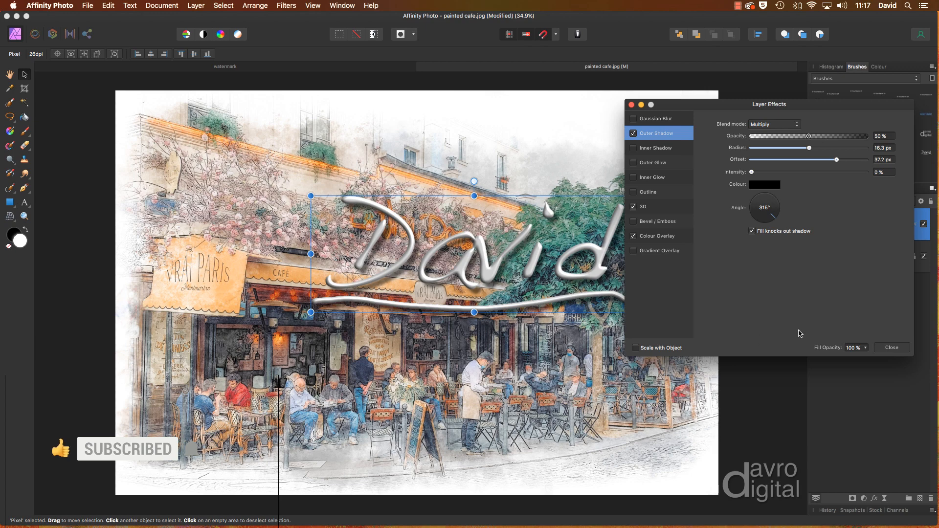
pyautogui.click(891, 348)
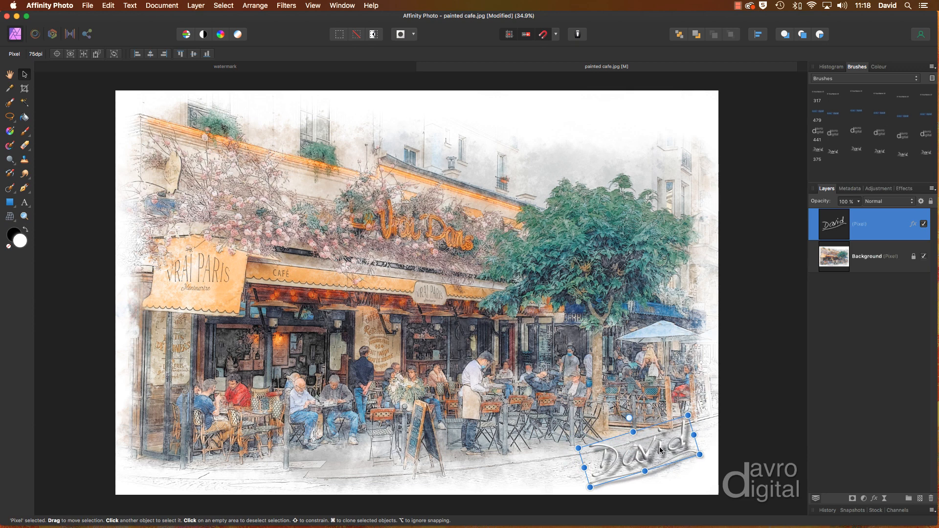
# - Add an empty pixel layer above the signature moved to the bottom-right corner
pyautogui.click(920, 498)
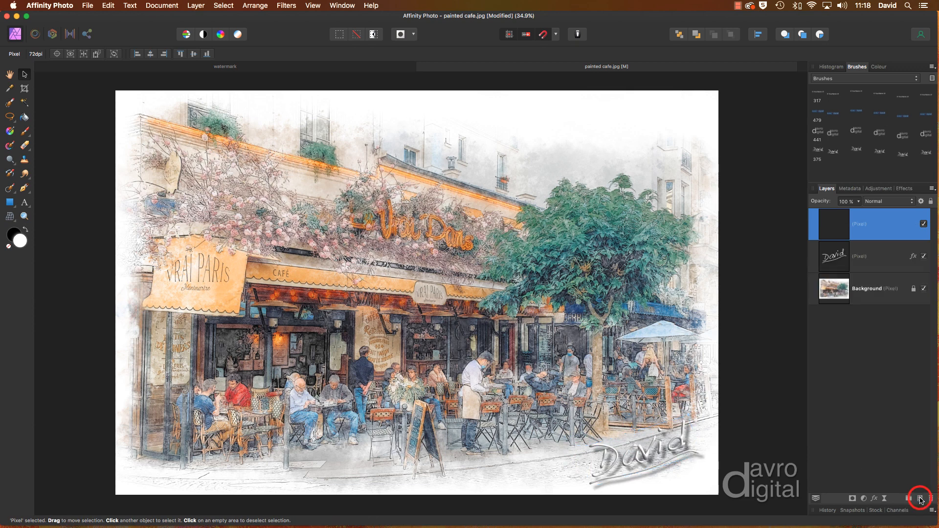
pyautogui.moveTo(854, 113)
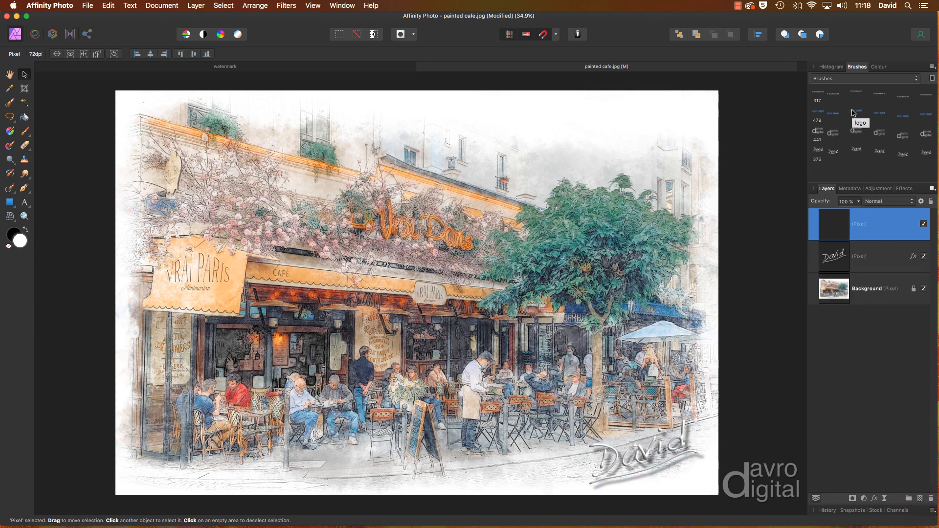
# - Stamp the banner logo and large beveled davro digital logo brushes onto the new layer
pyautogui.click(860, 113)
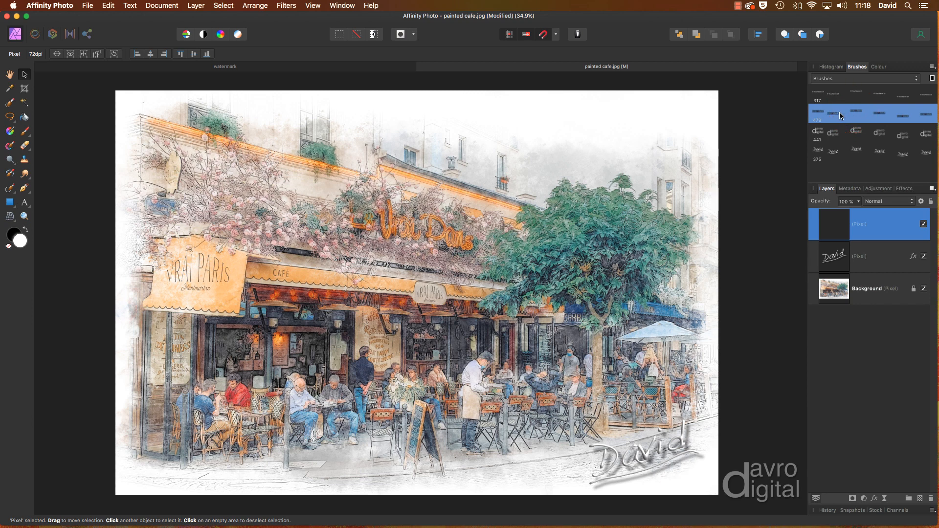
pyautogui.click(9, 130)
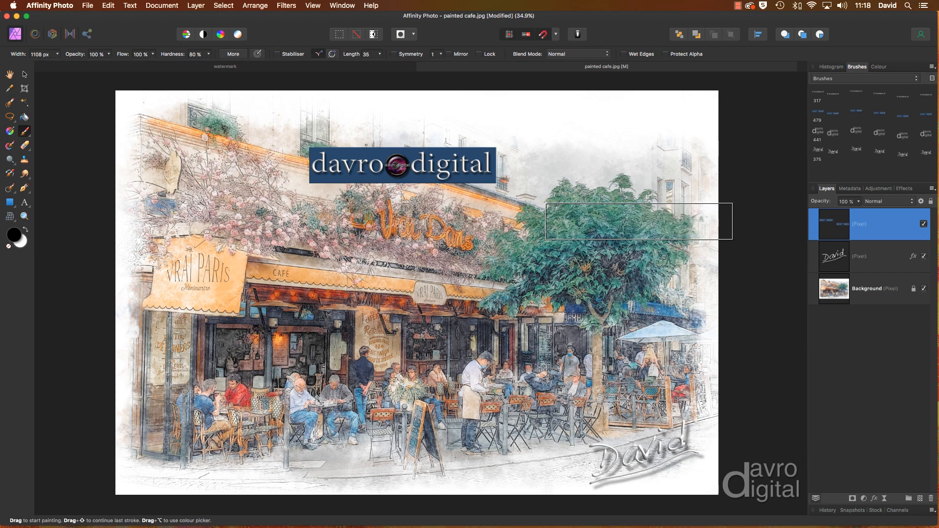
pyautogui.moveTo(818, 149)
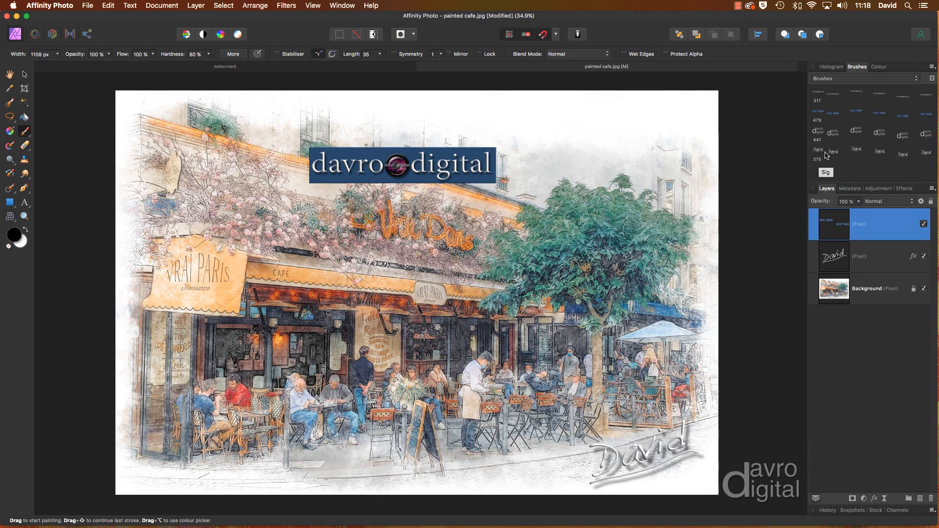
pyautogui.click(845, 133)
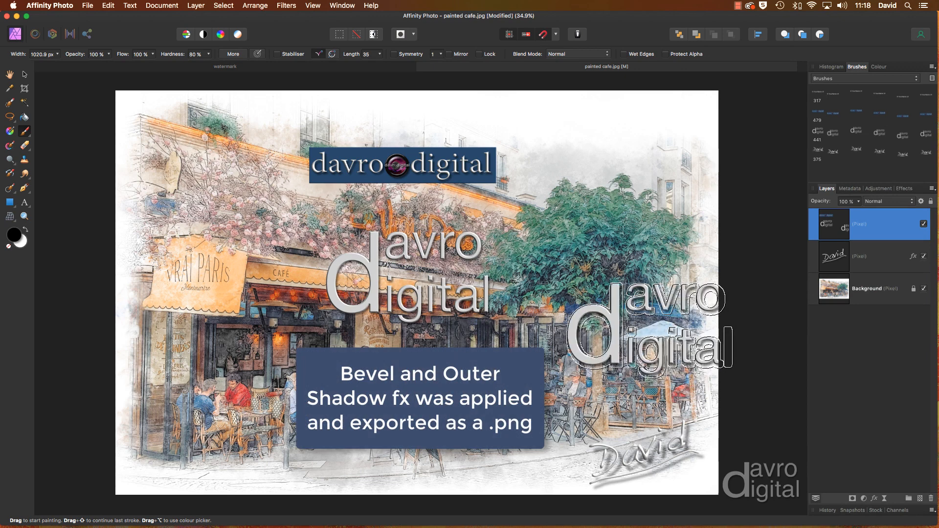
pyautogui.click(10, 74)
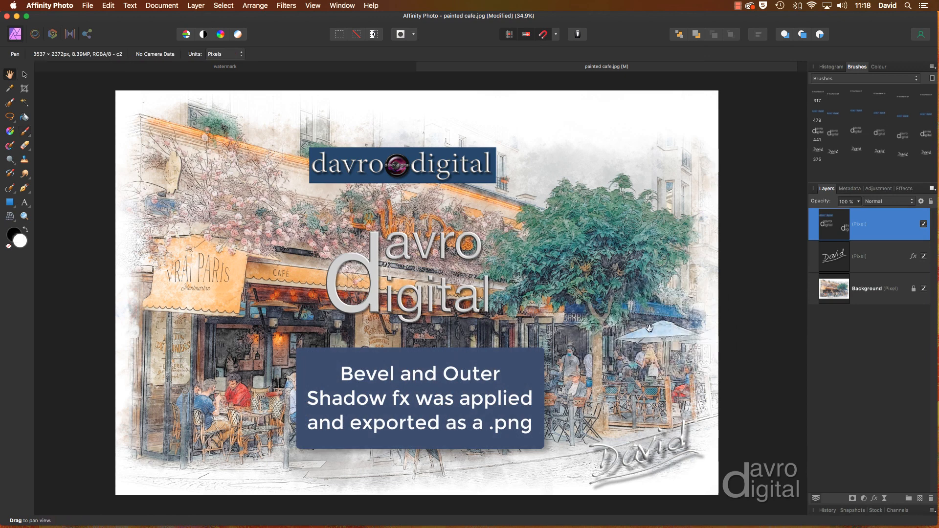